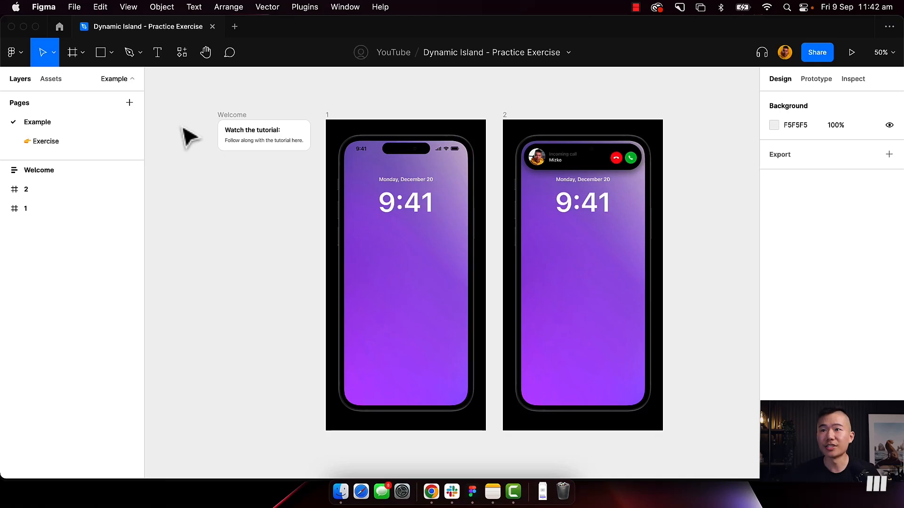
Step: Present frame 1 of the Example page to run the finished Dynamic Island prototype
{"action": "left_click", "coordinate": [45, 141]}
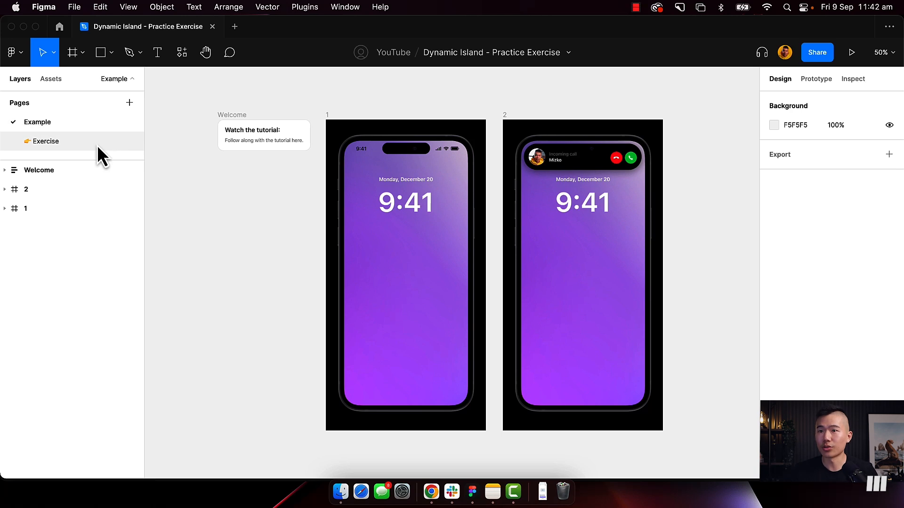
{"action": "left_click", "coordinate": [45, 141]}
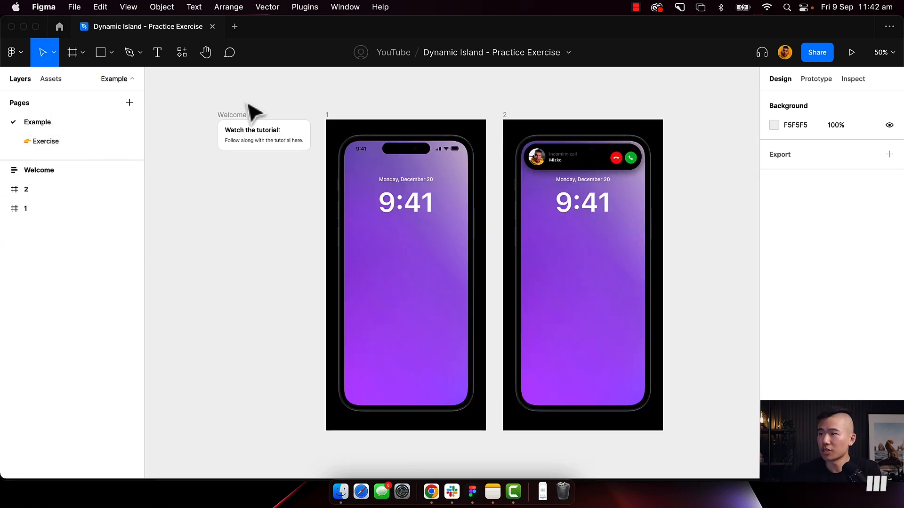
{"action": "left_click", "coordinate": [851, 52]}
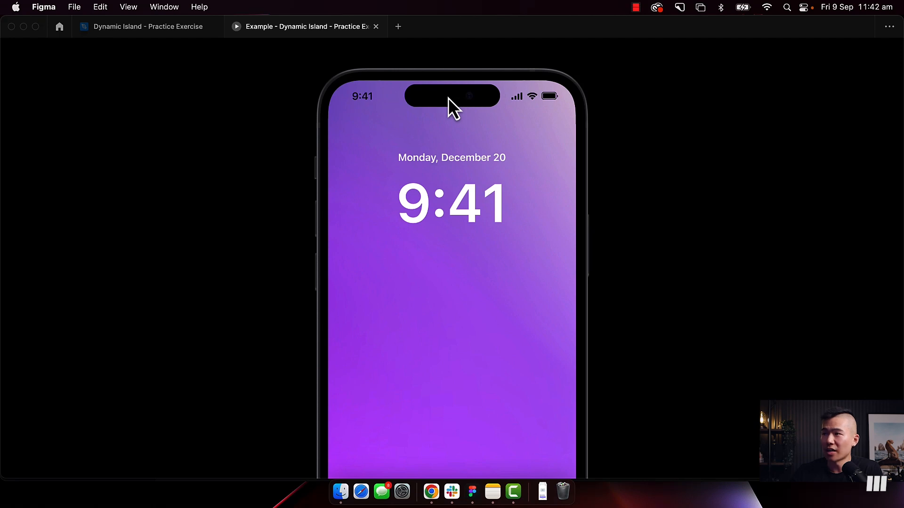
{"action": "mouse_move", "coordinate": [516, 125]}
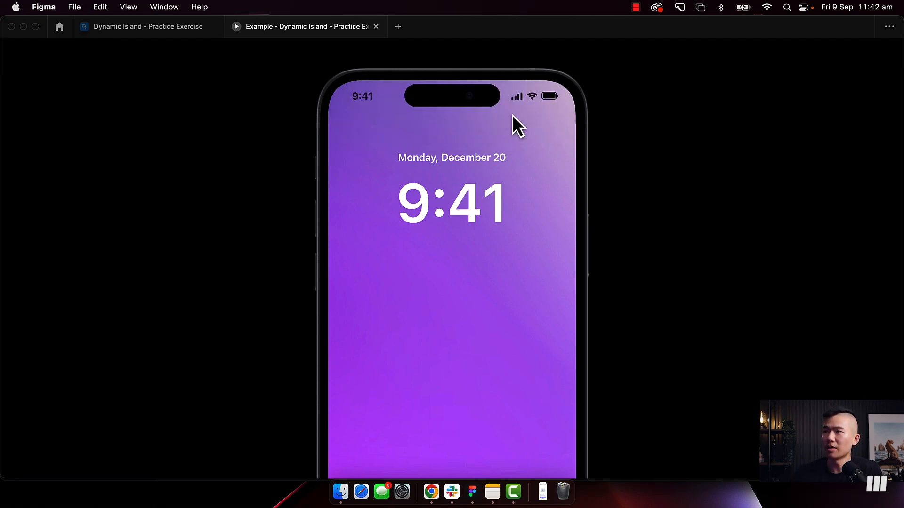
Step: Return from the preview to the Exercise page and select the phone's status bar
{"action": "left_click", "coordinate": [144, 27]}
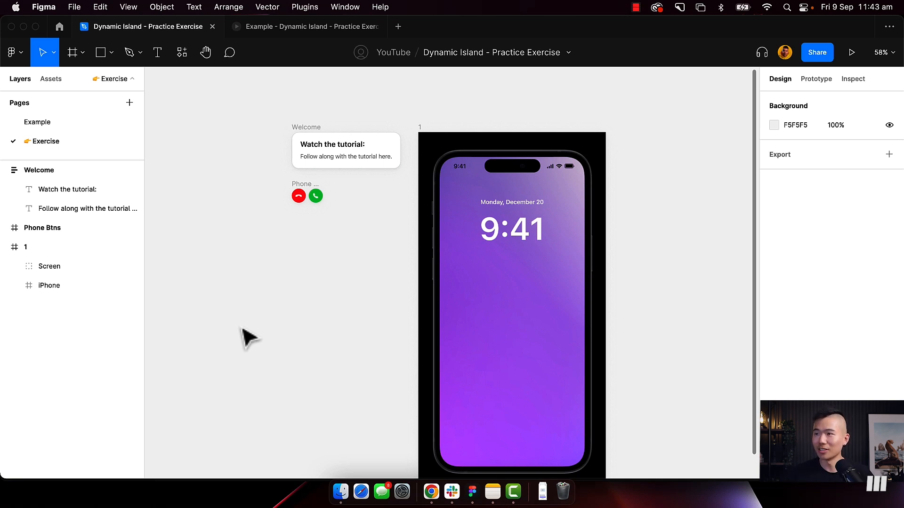
{"action": "mouse_move", "coordinate": [299, 262]}
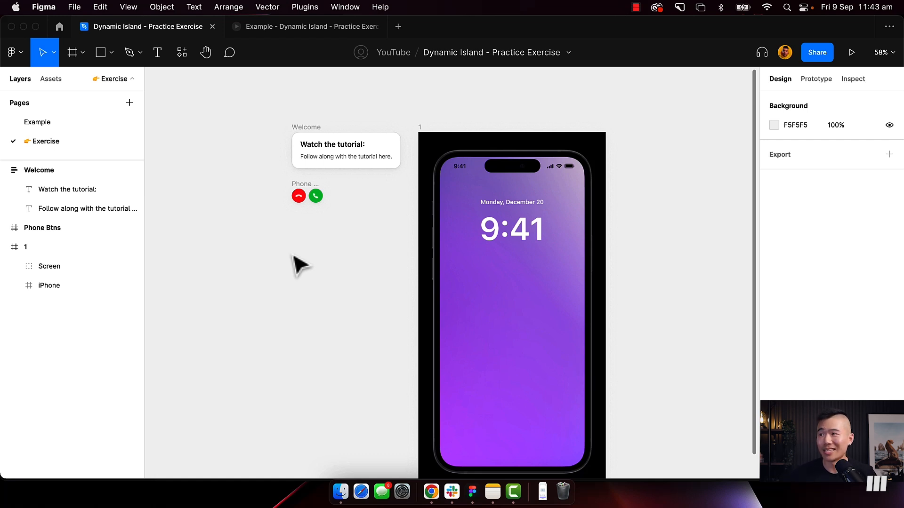
{"action": "left_click", "coordinate": [299, 196]}
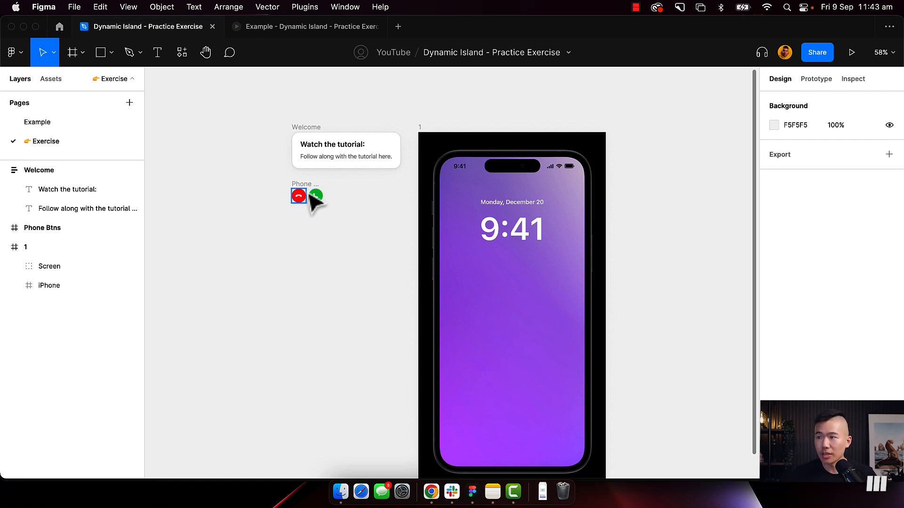
{"action": "left_click", "coordinate": [307, 196]}
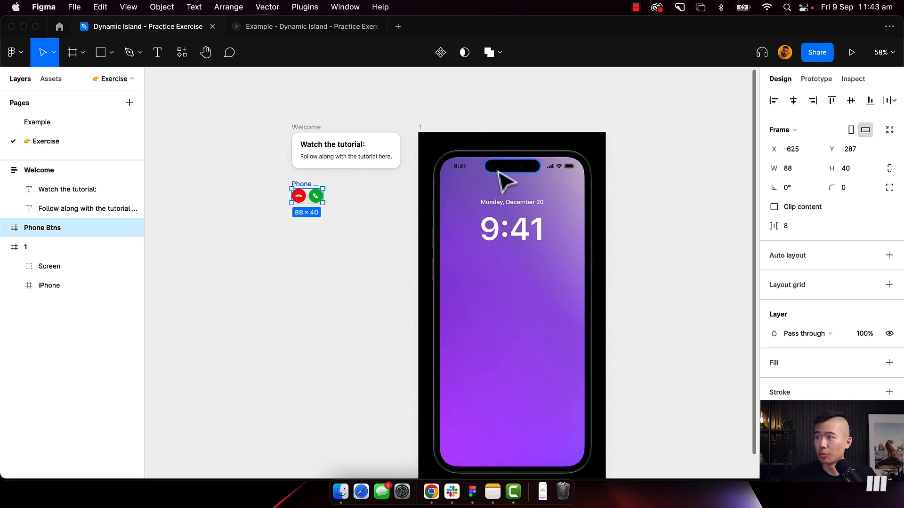
{"action": "left_click", "coordinate": [511, 165]}
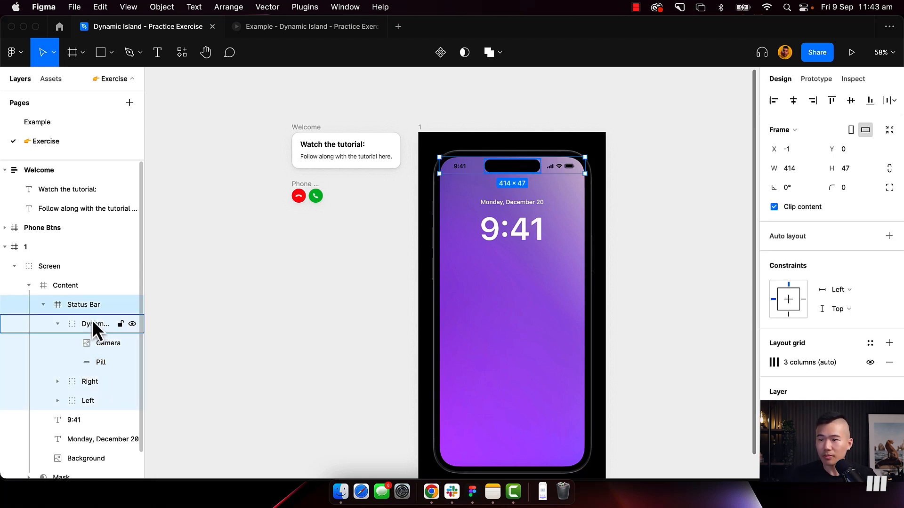
Step: Drill into the Dynamic Island group down to the black Pill shape at 100% zoom
{"action": "left_click", "coordinate": [95, 323]}
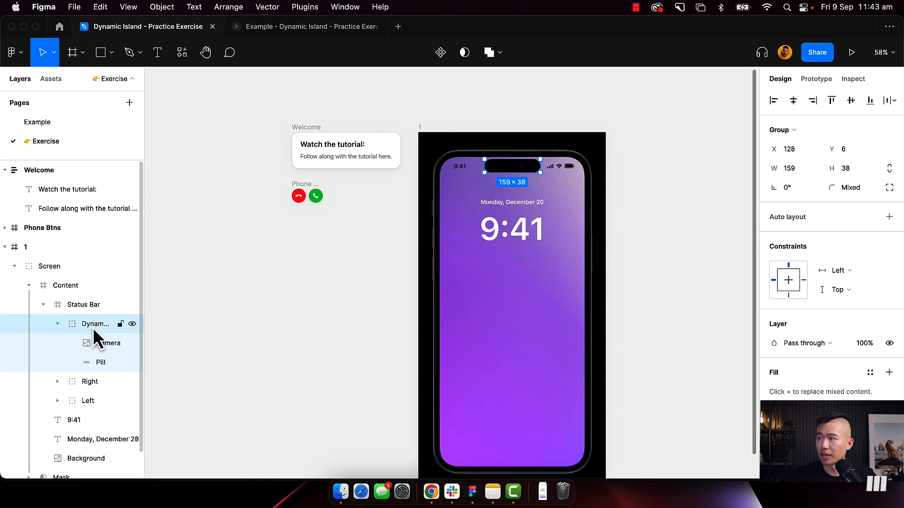
{"action": "left_click", "coordinate": [106, 343]}
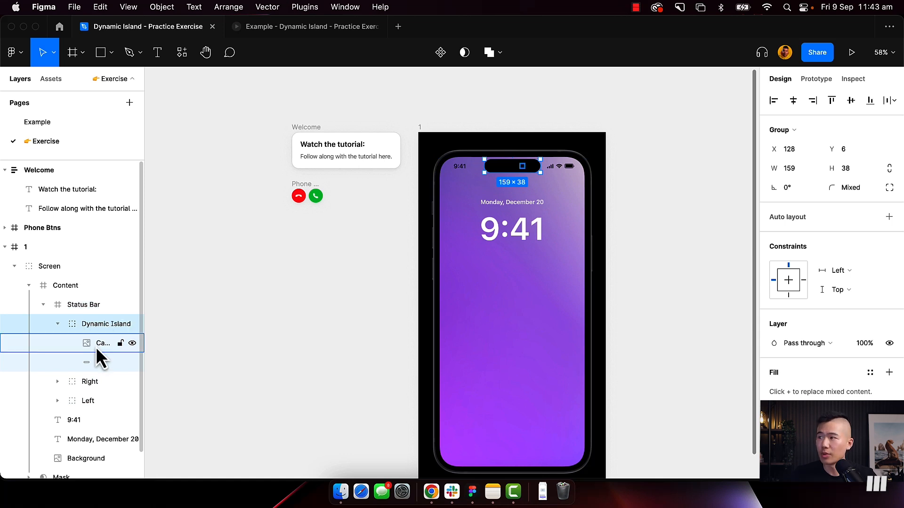
{"action": "left_click", "coordinate": [107, 343]}
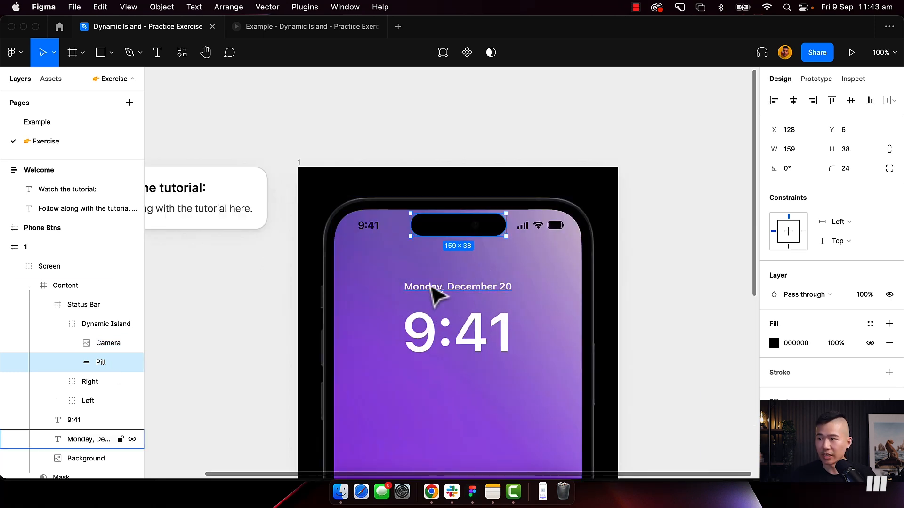
Step: Add a 20×20 ellipse on the pill and fill it with the avatar photo from the Desktop
{"action": "left_click", "coordinate": [99, 53]}
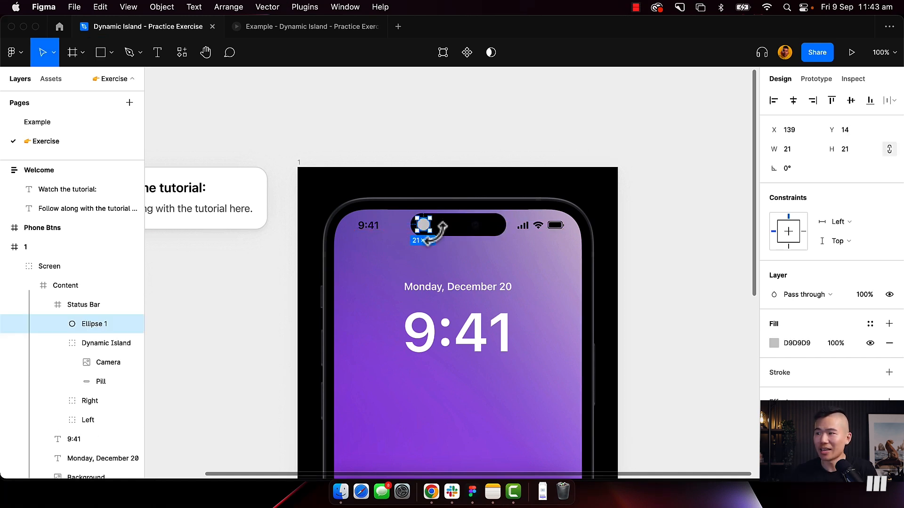
{"action": "left_click", "coordinate": [791, 149]}
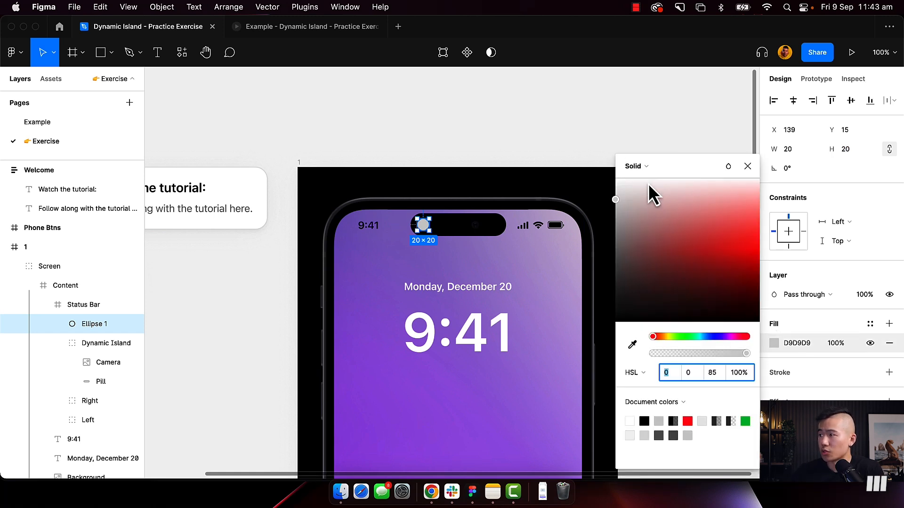
{"action": "left_click", "coordinate": [635, 166]}
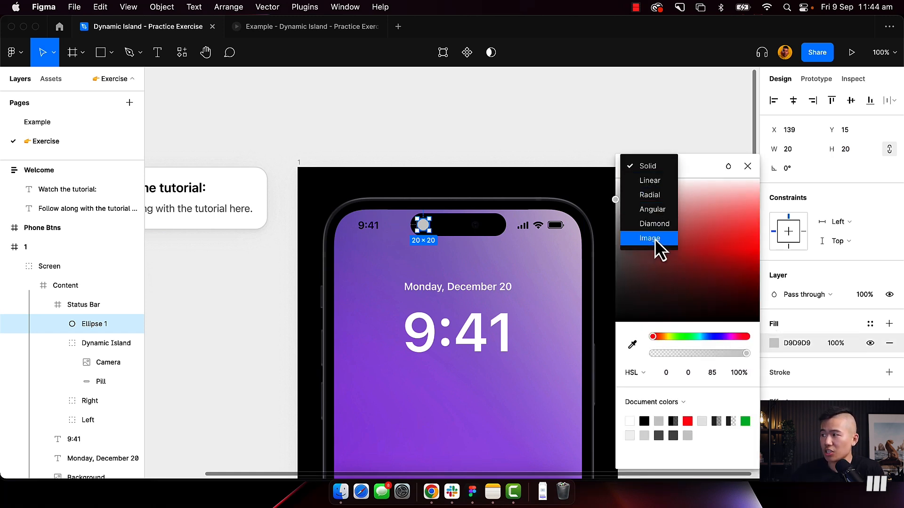
{"action": "left_click", "coordinate": [649, 238]}
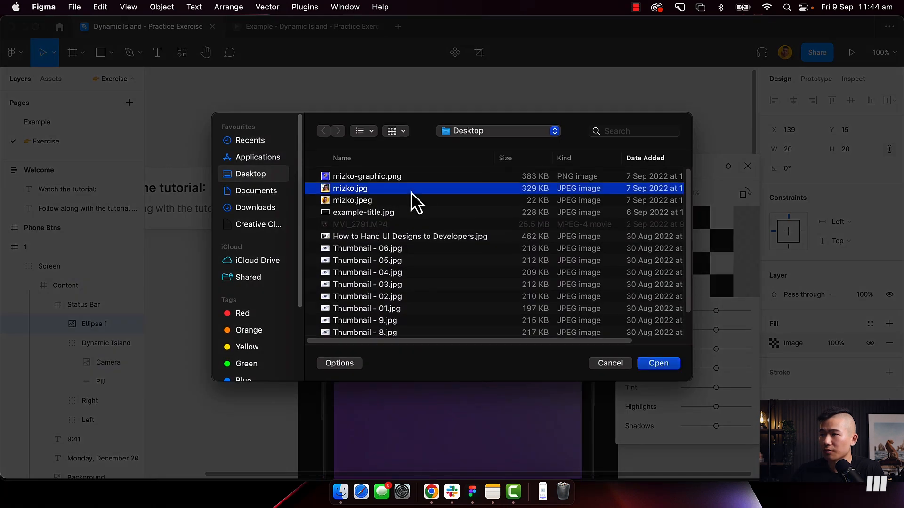
{"action": "left_click", "coordinate": [658, 363]}
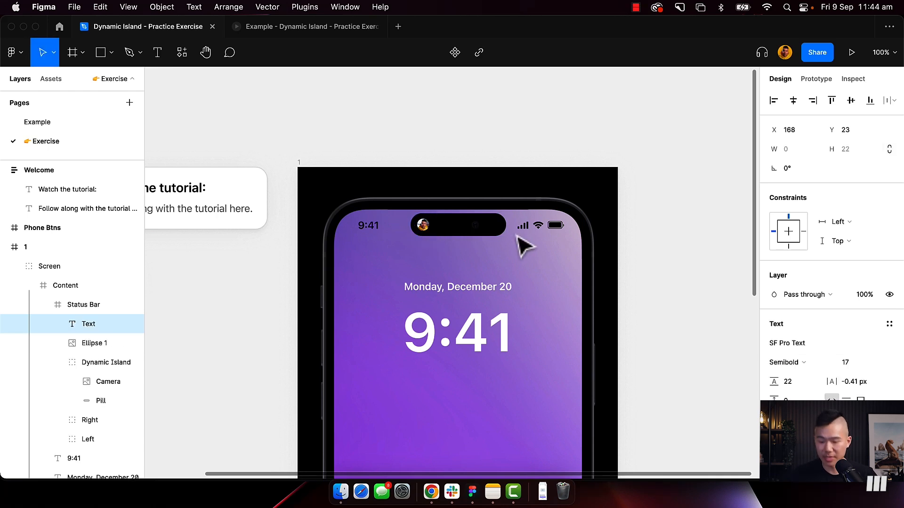
Step: Add an 'Incoming call' label at size 8, line height 10 and default letter spacing
{"action": "type", "text": "Incoming call"}
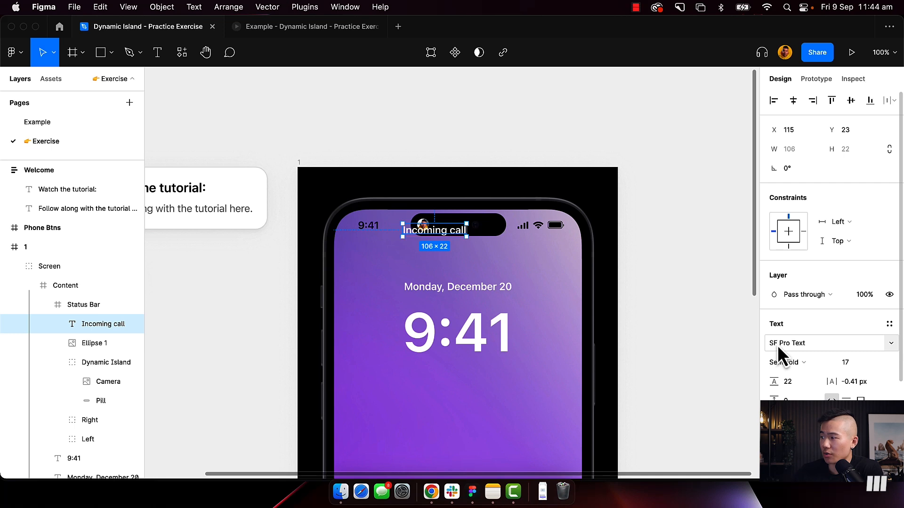
{"action": "mouse_move", "coordinate": [785, 356]}
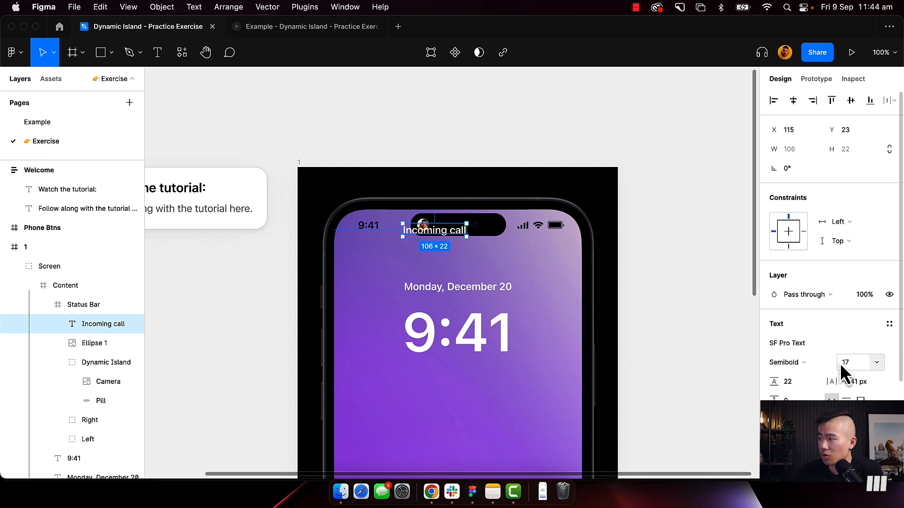
{"action": "type", "text": "13"}
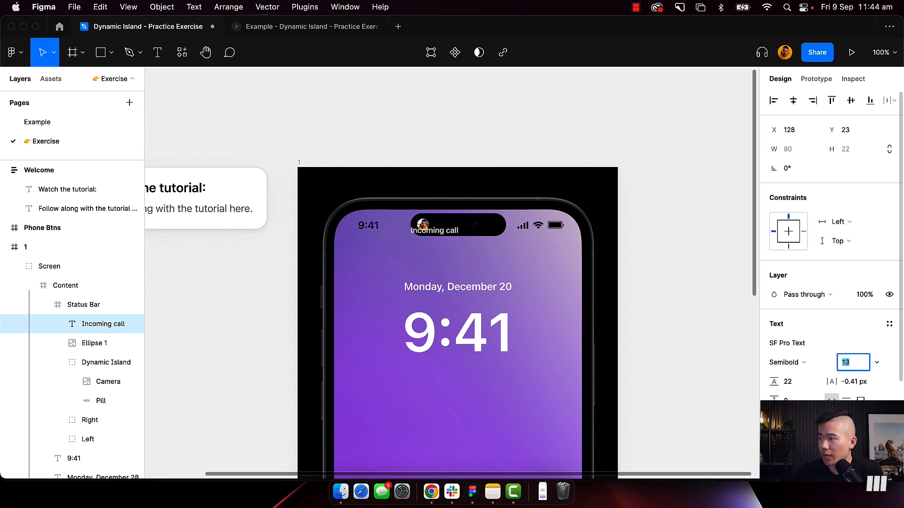
{"action": "type", "text": "8"}
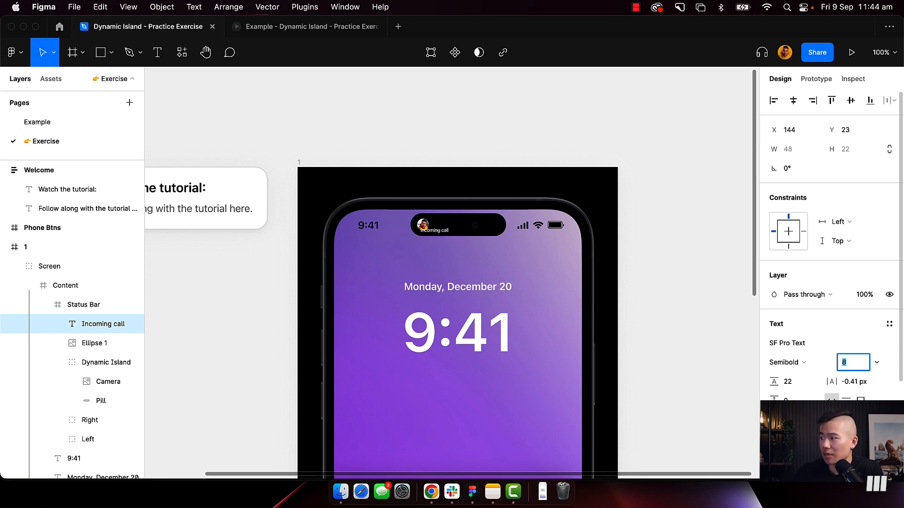
{"action": "left_click", "coordinate": [433, 230]}
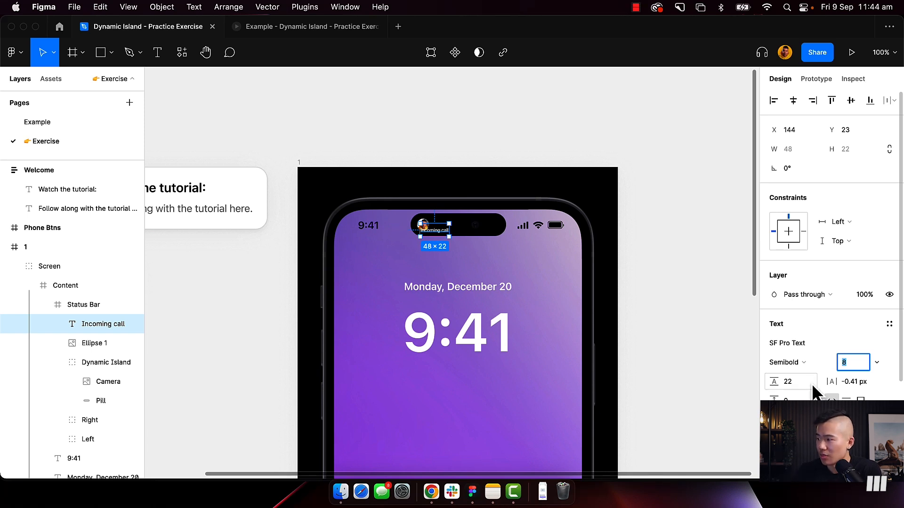
{"action": "type", "text": "100%"}
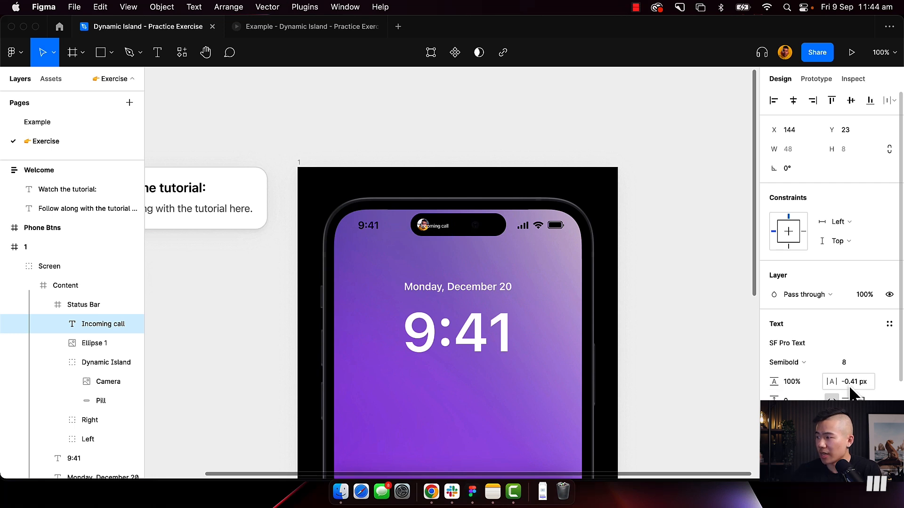
{"action": "left_click", "coordinate": [848, 381]}
{"action": "type", "text": "0"}
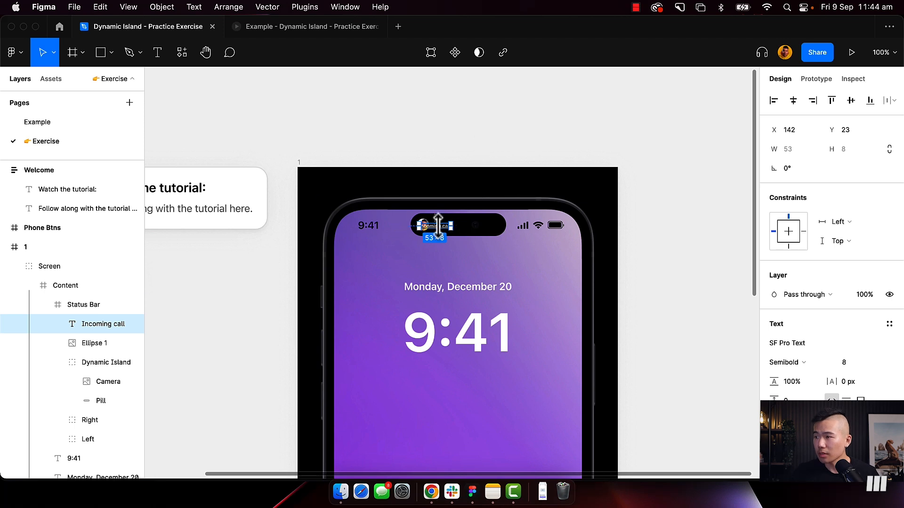
Step: Place the Incoming call and Mizko labels beside the avatar inside the pill
{"action": "left_click_drag", "start_coordinate": [432, 225], "coordinate": [457, 225]}
{"action": "type", "text": "Mizko"}
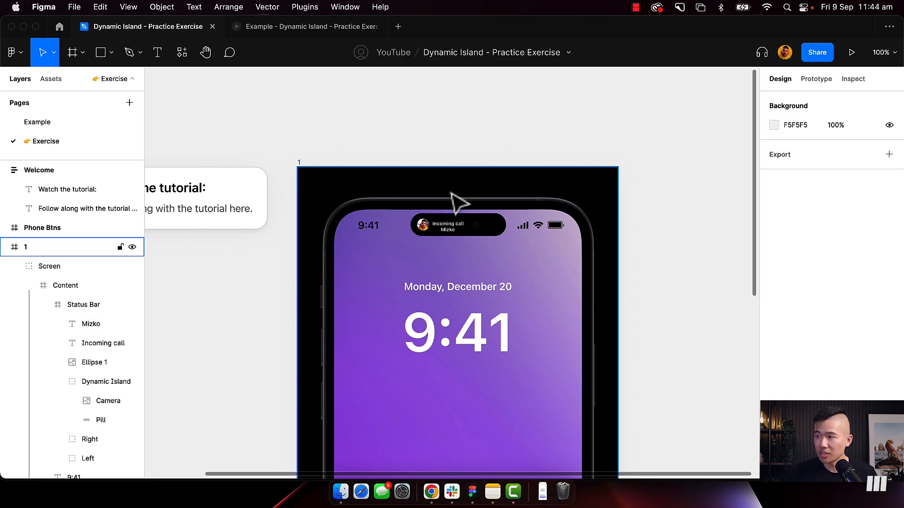
{"action": "left_click", "coordinate": [447, 224]}
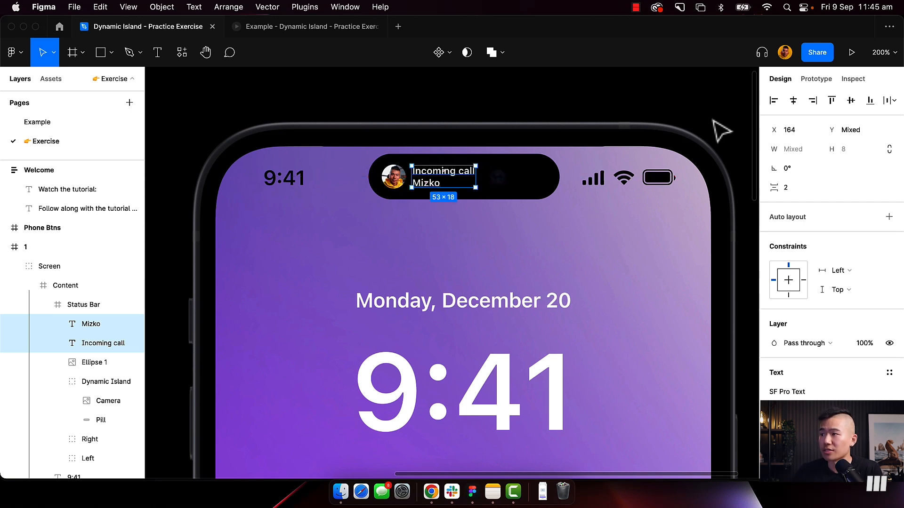
{"action": "left_click", "coordinate": [49, 265]}
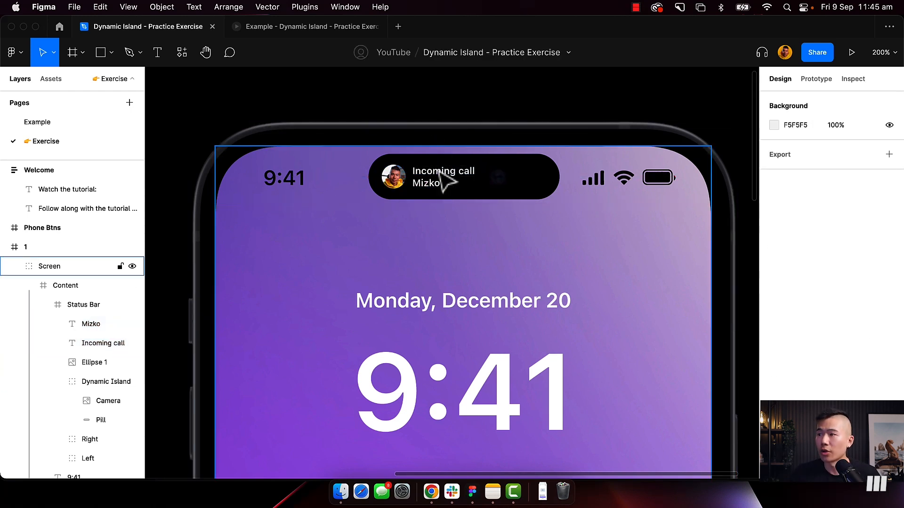
{"action": "left_click", "coordinate": [443, 171]}
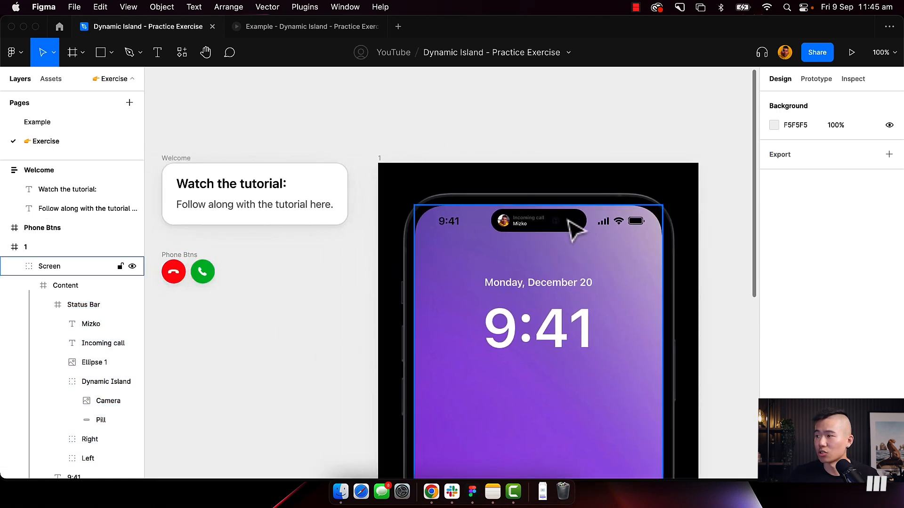
Step: Copy the Phone Btns onto the pill and shrink them to fit
{"action": "left_click", "coordinate": [187, 271]}
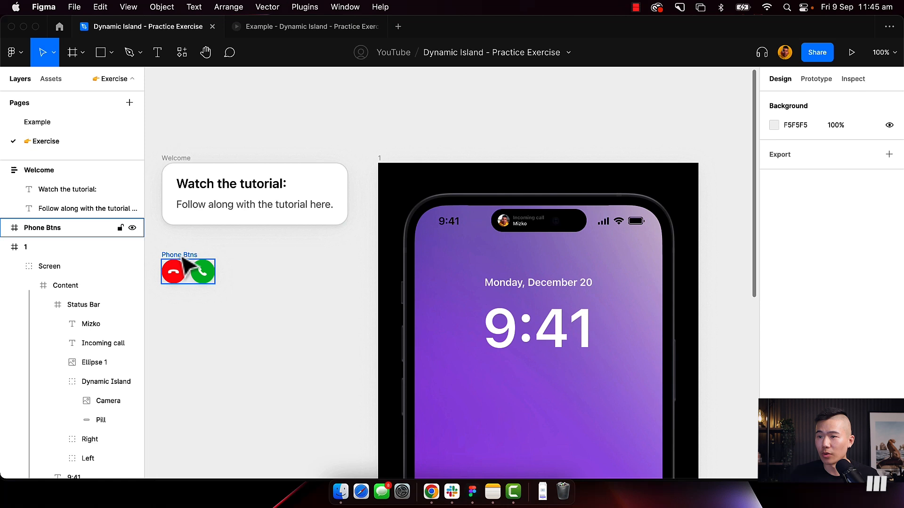
{"action": "left_click", "coordinate": [187, 271]}
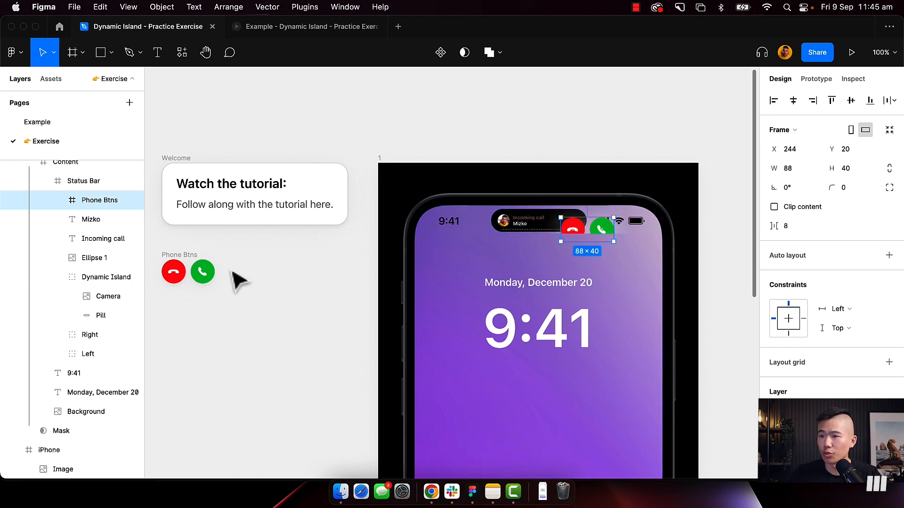
{"action": "mouse_move", "coordinate": [750, 312]}
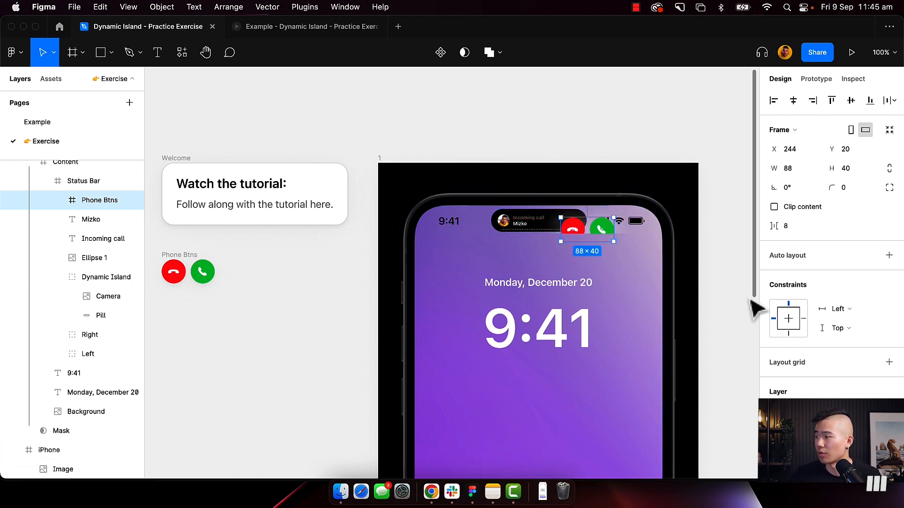
{"action": "scroll", "scroll_direction": "down", "scroll_amount": 3}
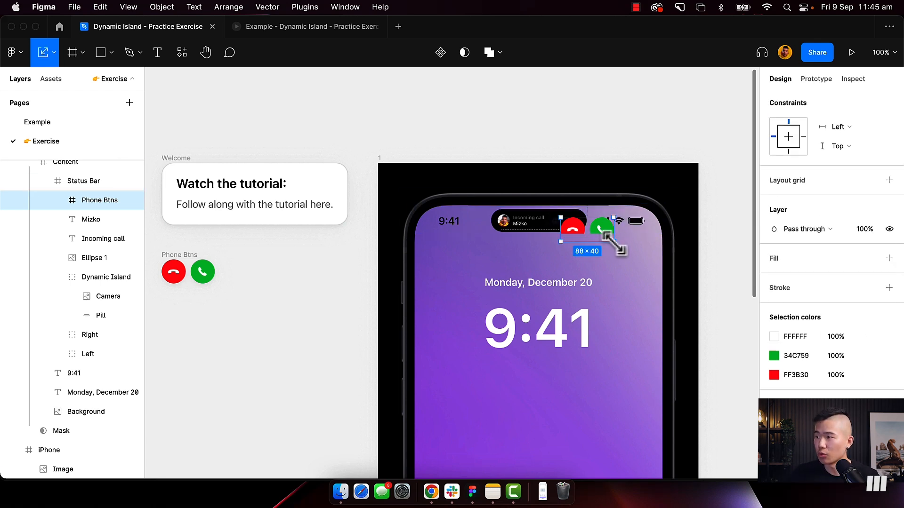
{"action": "left_click_drag", "start_coordinate": [618, 242], "coordinate": [591, 236]}
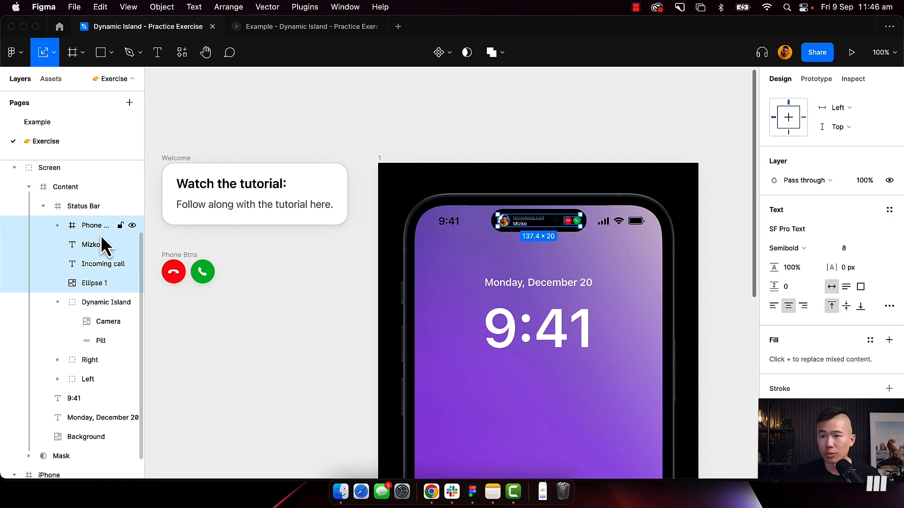
Step: Nest the avatar, texts and buttons inside the Dynamic Island layer, naming the ellipse Avatar
{"action": "left_click", "coordinate": [83, 206]}
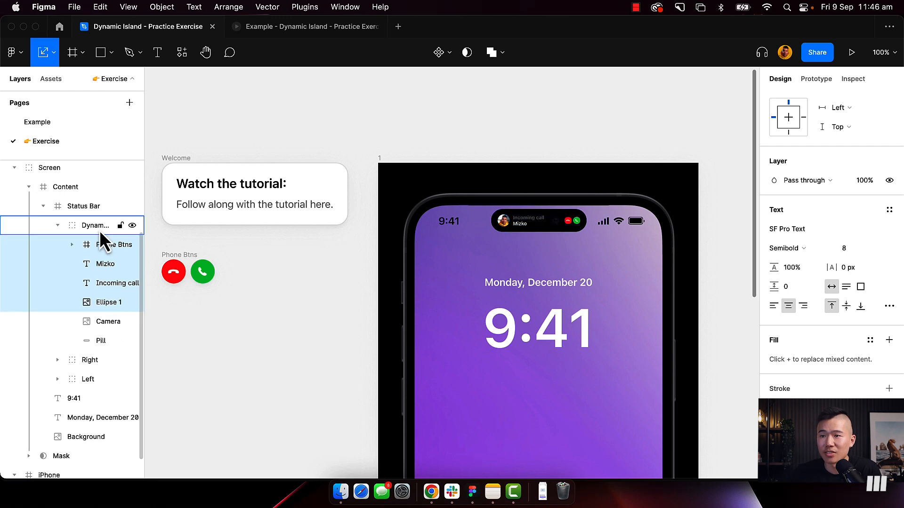
{"action": "left_click", "coordinate": [94, 225]}
{"action": "type", "text": "Avatar"}
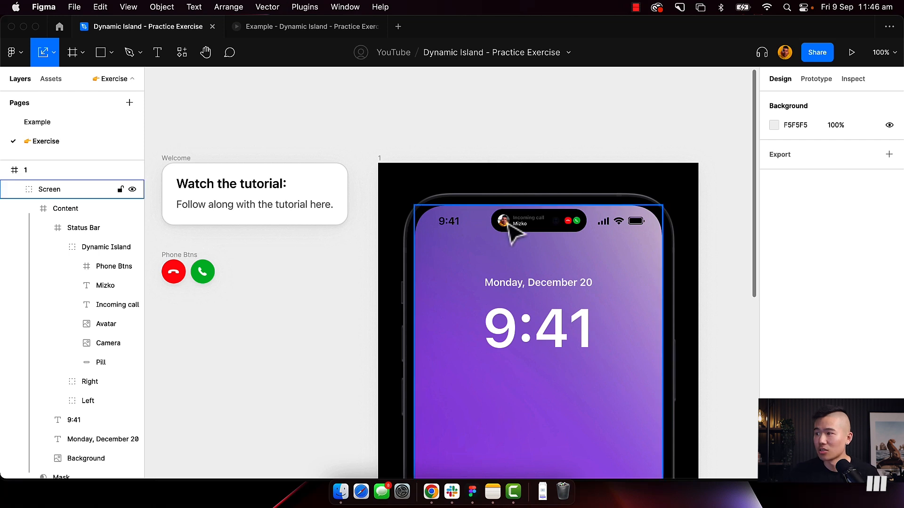
Step: Set the pill's call elements to 0% opacity and duplicate frame 1 as frame 2
{"action": "left_click", "coordinate": [502, 220]}
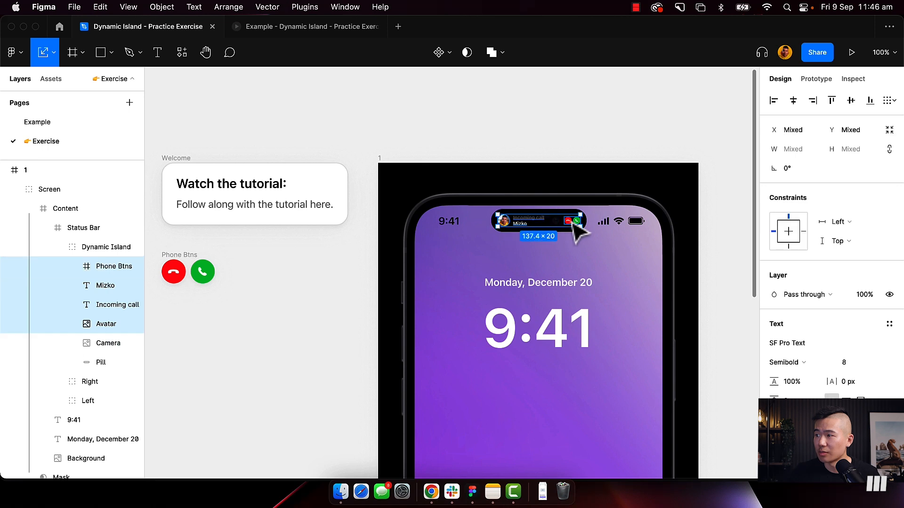
{"action": "left_click", "coordinate": [864, 313]}
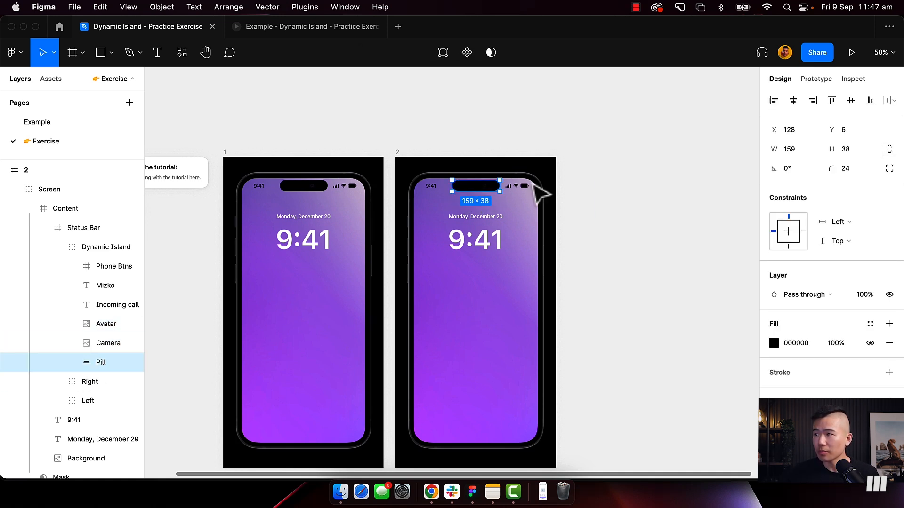
{"action": "mouse_move", "coordinate": [502, 190]}
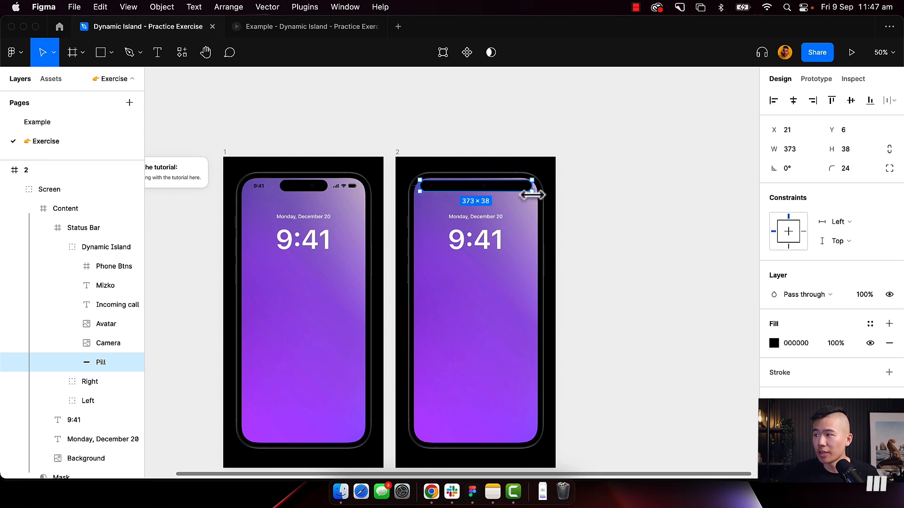
{"action": "mouse_move", "coordinate": [513, 196]}
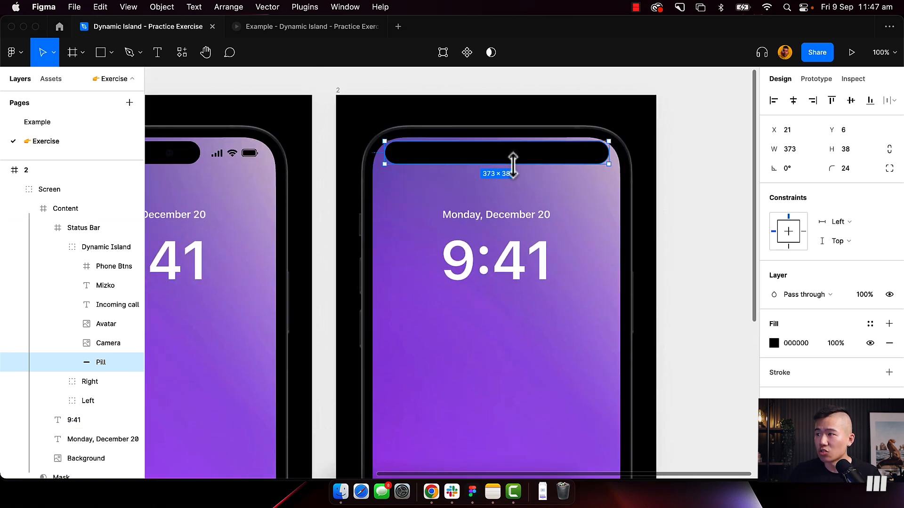
Step: Stretch frame 2's pill taller and give it corner radius 44
{"action": "left_click_drag", "start_coordinate": [513, 170], "coordinate": [513, 191]}
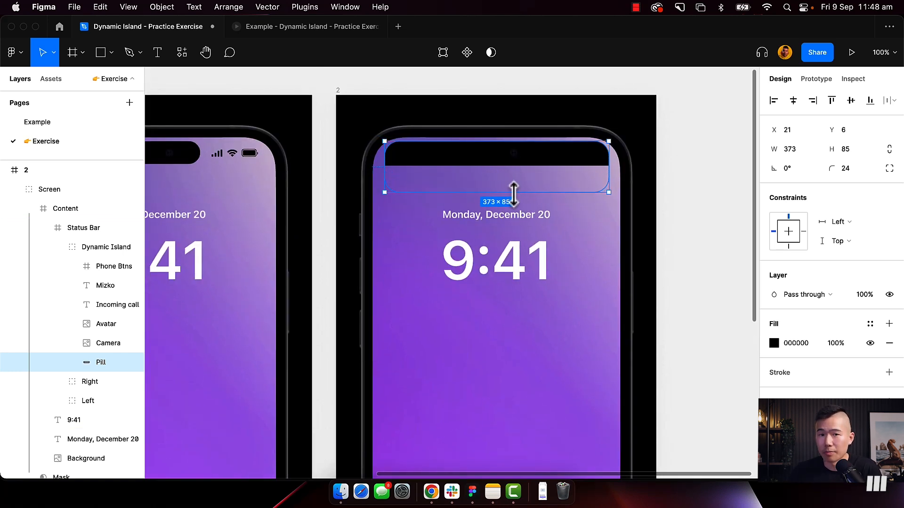
{"action": "left_click_drag", "start_coordinate": [512, 191], "coordinate": [513, 195]}
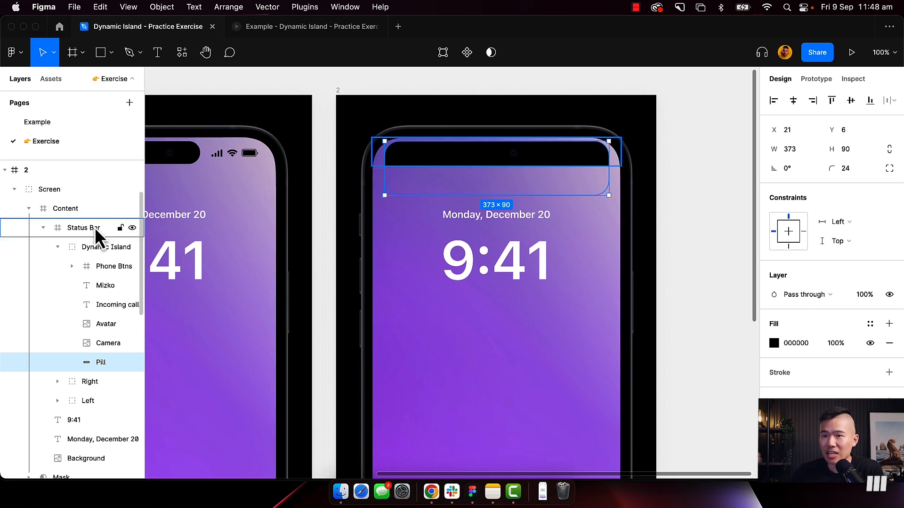
{"action": "left_click", "coordinate": [84, 227]}
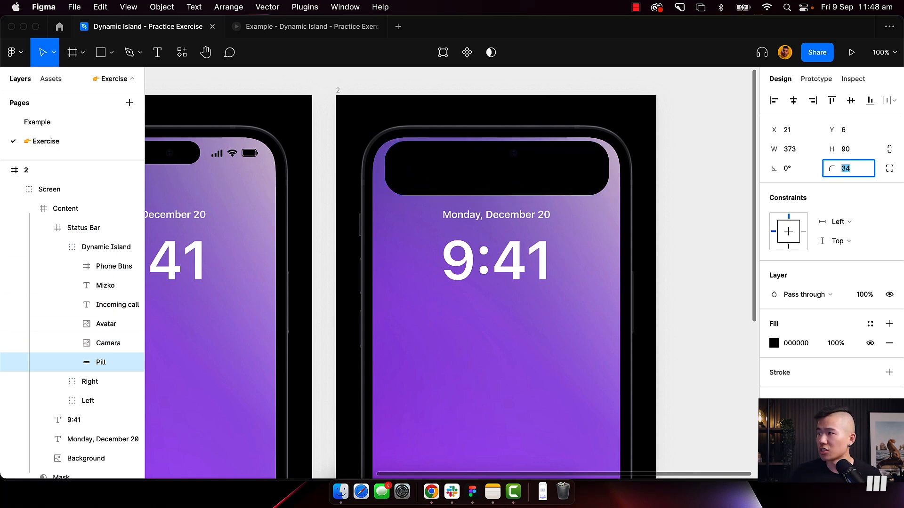
{"action": "type", "text": "44"}
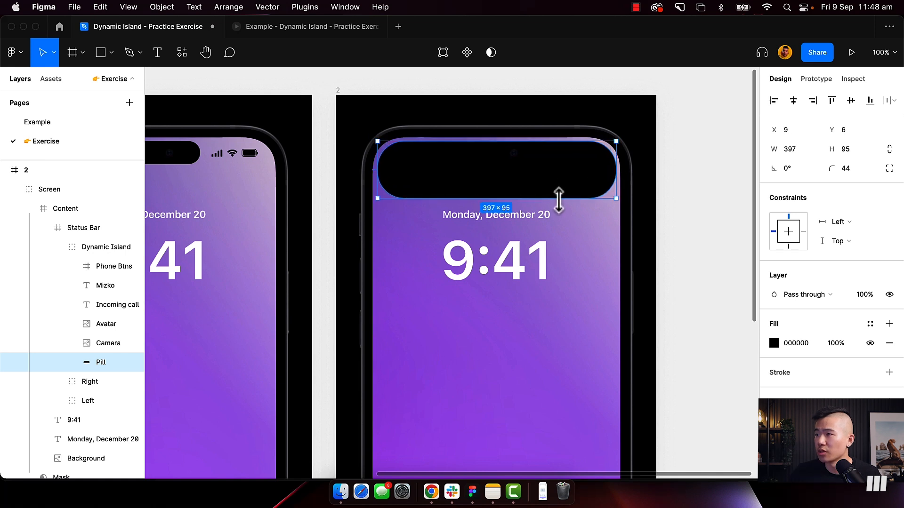
Step: Enlarge the island to about 397×95 across the top of the screen
{"action": "left_click_drag", "start_coordinate": [558, 199], "coordinate": [558, 198]}
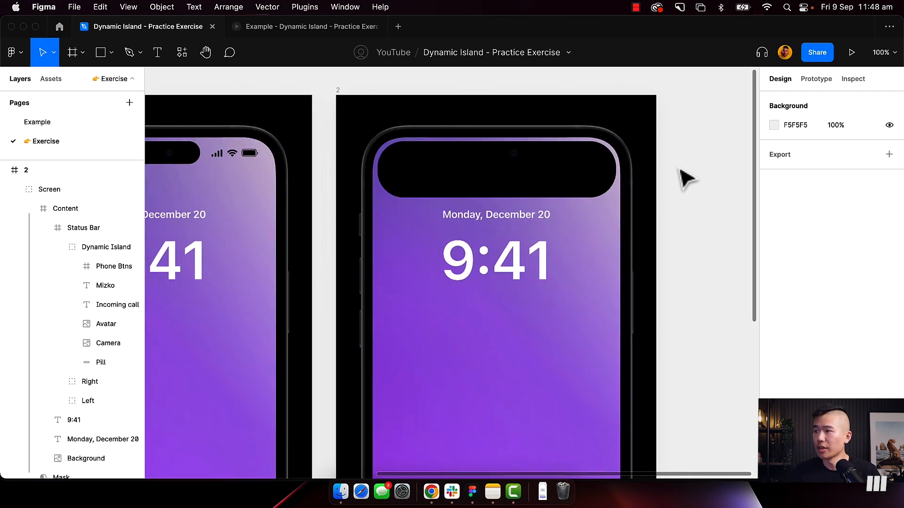
{"action": "left_click", "coordinate": [108, 343]}
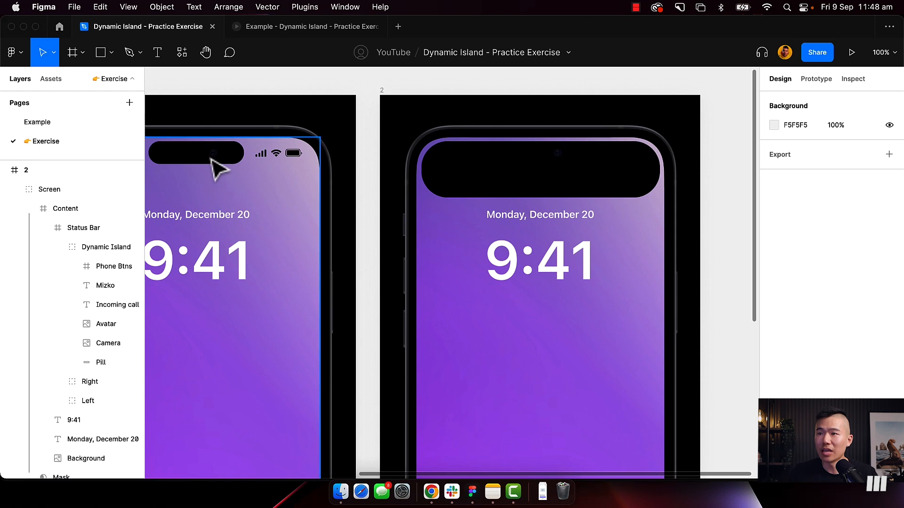
{"action": "mouse_move", "coordinate": [179, 168]}
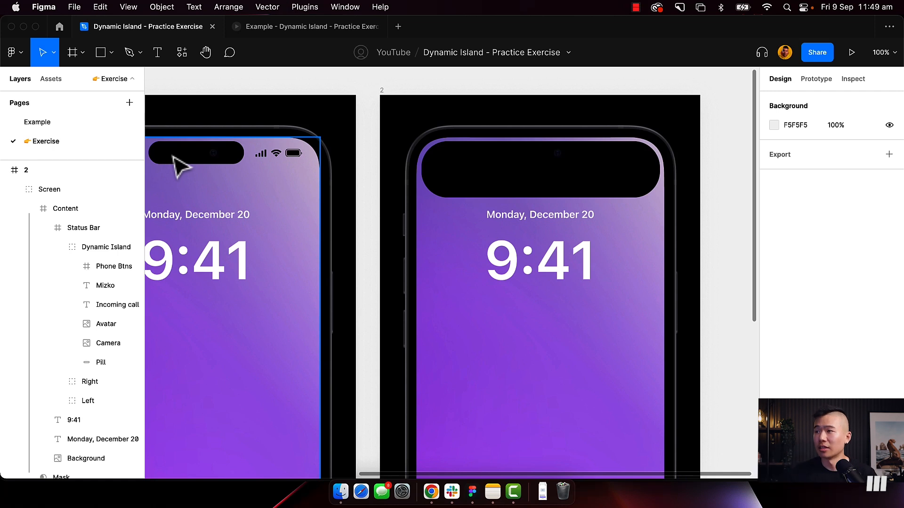
{"action": "left_click", "coordinate": [107, 343]}
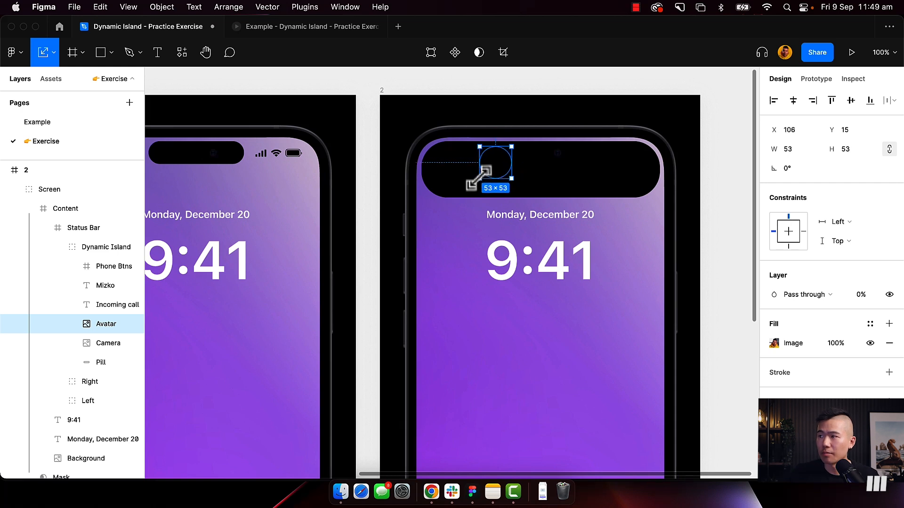
Step: Enlarge the avatar to 60×60 and restore it to full opacity
{"action": "left_click_drag", "start_coordinate": [478, 176], "coordinate": [473, 185]}
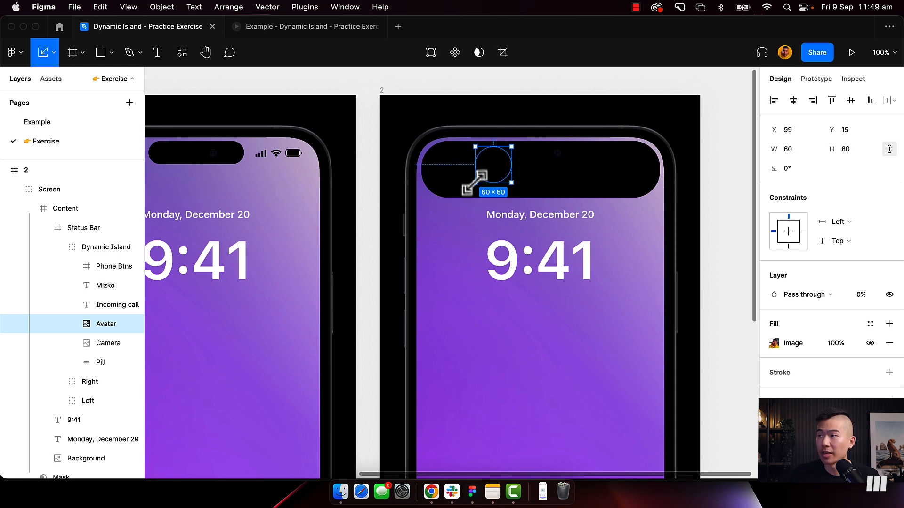
{"action": "left_click", "coordinate": [861, 295]}
{"action": "type", "text": "100"}
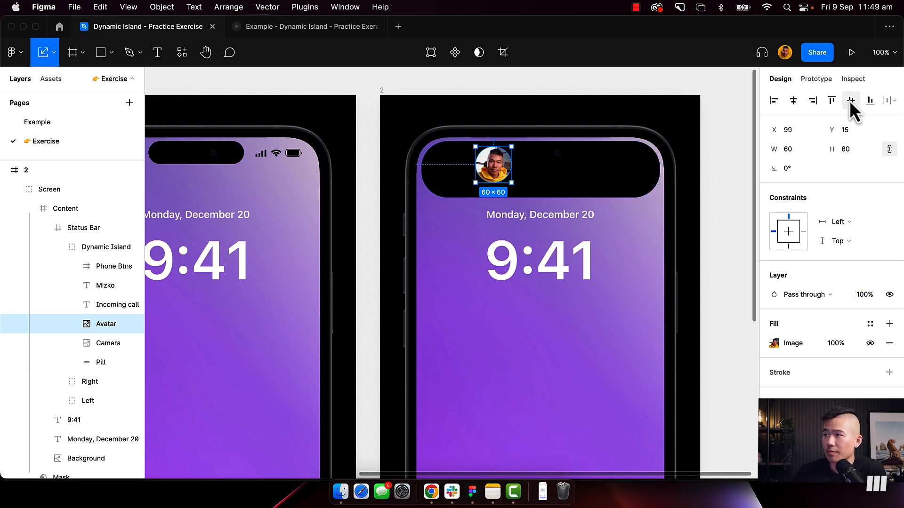
{"action": "left_click_drag", "start_coordinate": [492, 167], "coordinate": [492, 171]}
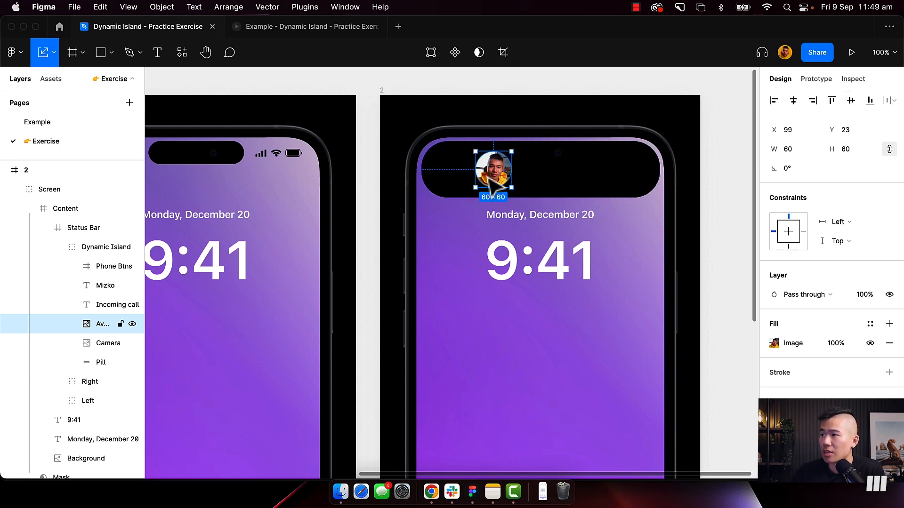
Step: Move the avatar to the island's left end with the Incoming call and Mizko labels beside it
{"action": "left_click_drag", "start_coordinate": [493, 175], "coordinate": [451, 170]}
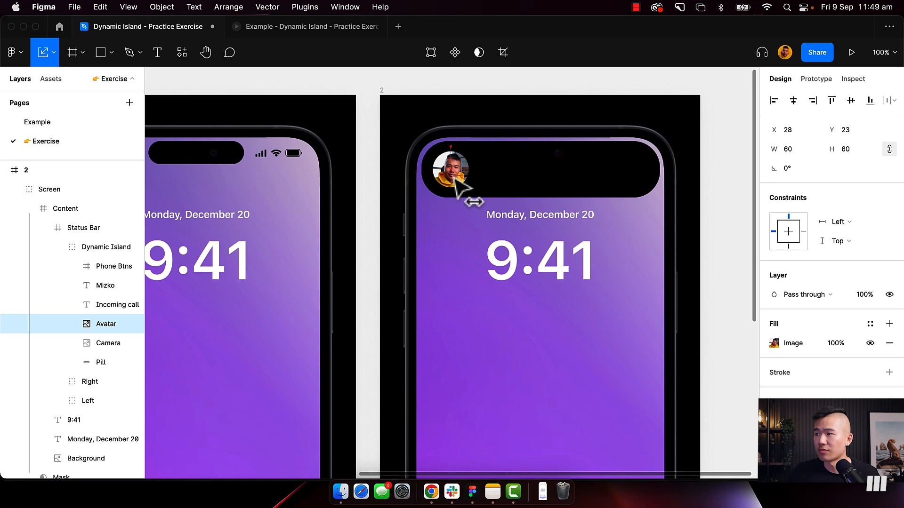
{"action": "left_click", "coordinate": [451, 170]}
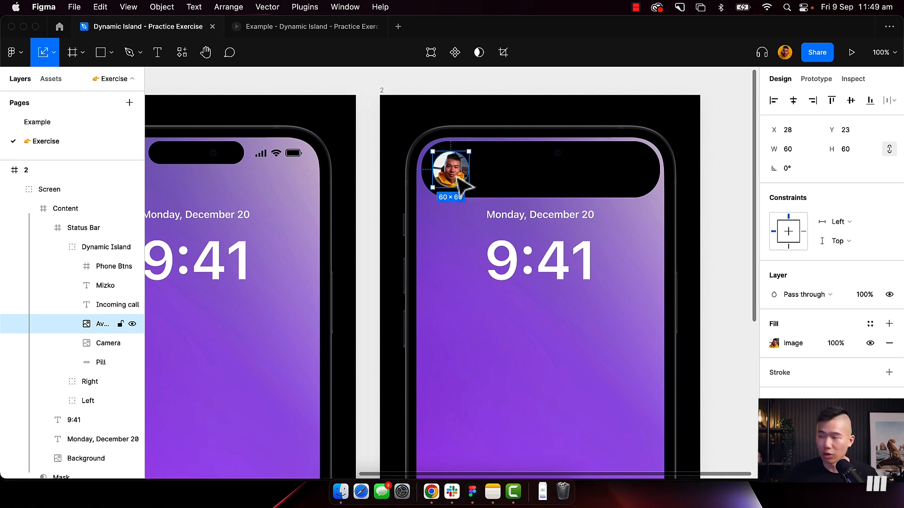
{"action": "left_click", "coordinate": [101, 361]}
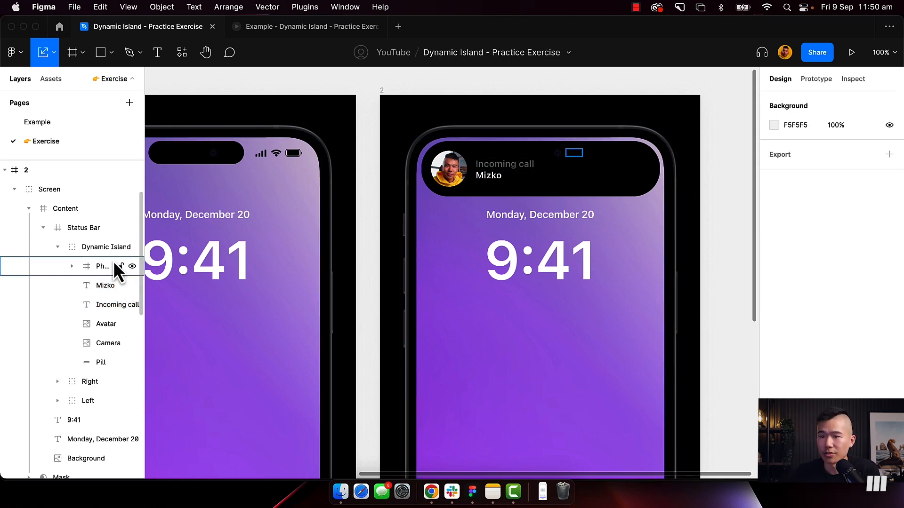
Step: Size both call icons to 40×40 and resize the Phone Btns frame to fit them
{"action": "left_click", "coordinate": [101, 266]}
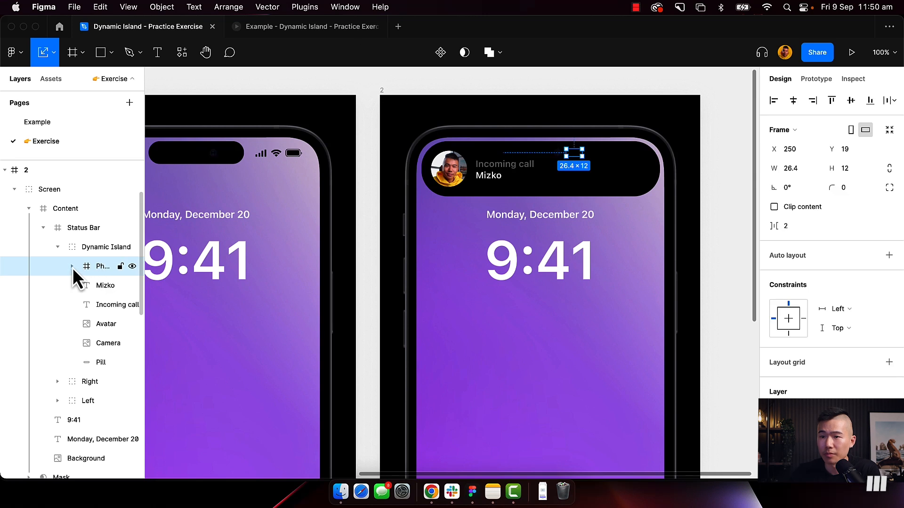
{"action": "left_click", "coordinate": [72, 265]}
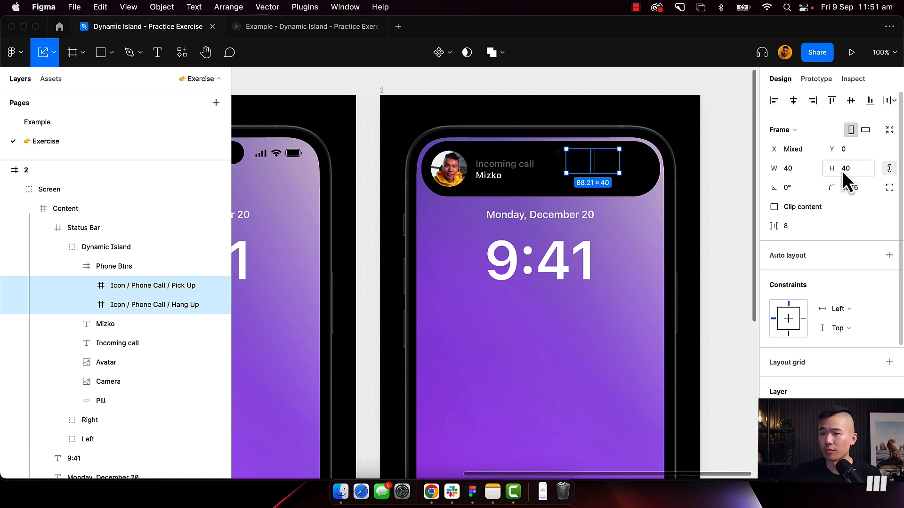
{"action": "left_click", "coordinate": [114, 265]}
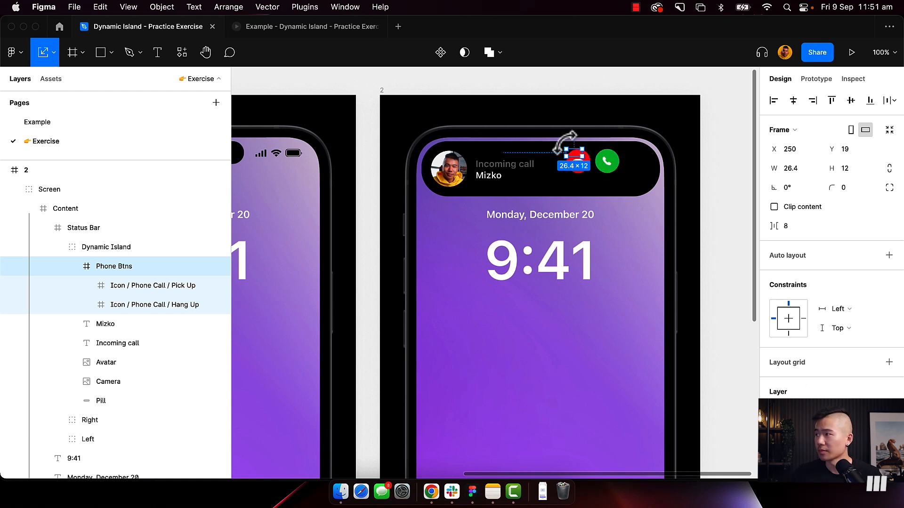
{"action": "mouse_move", "coordinate": [890, 130]}
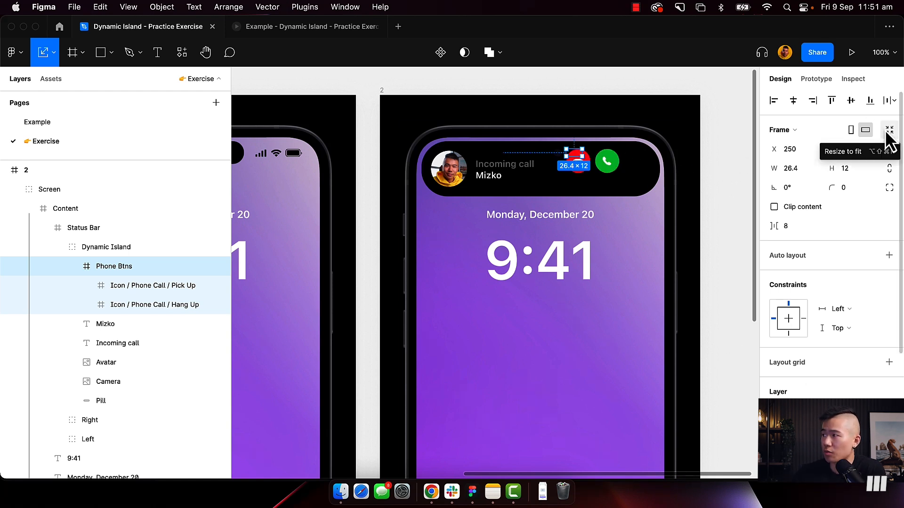
{"action": "left_click", "coordinate": [889, 130]}
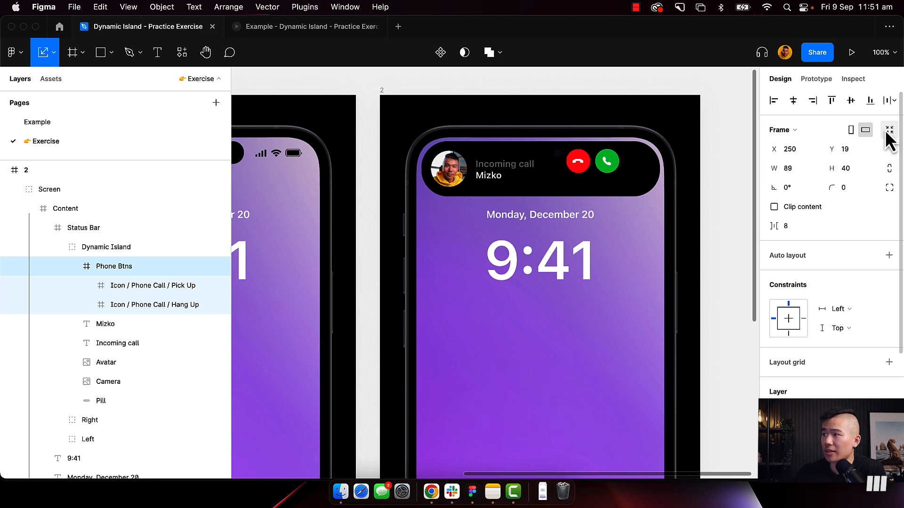
Step: Position the hang-up and pick-up buttons at the island's right end
{"action": "left_click", "coordinate": [578, 160]}
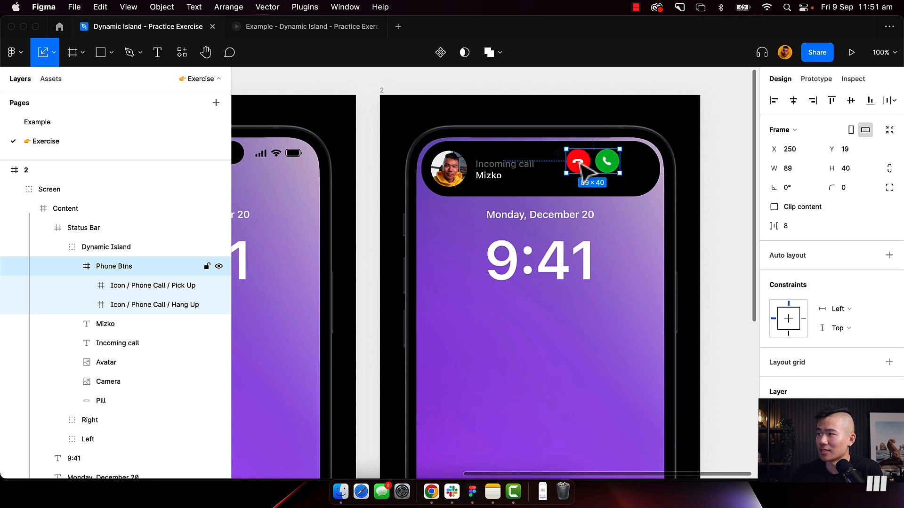
{"action": "left_click_drag", "start_coordinate": [591, 164], "coordinate": [608, 173]}
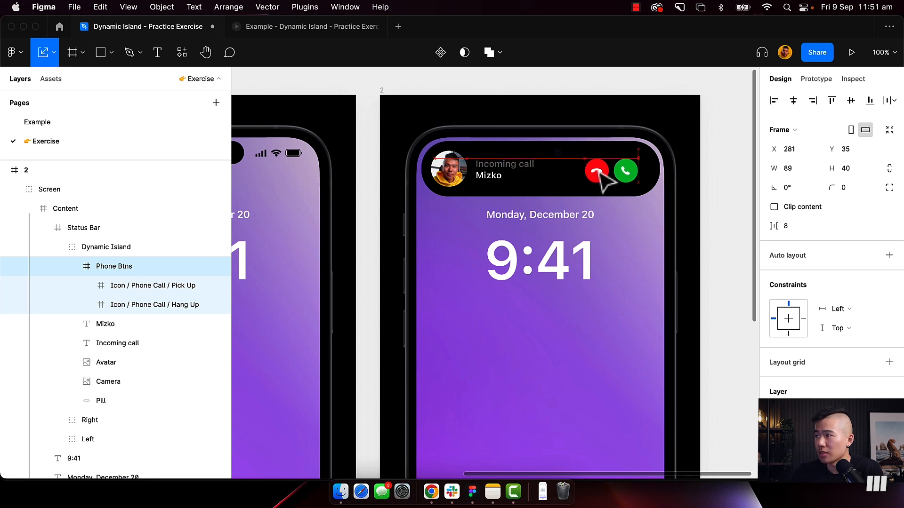
{"action": "left_click_drag", "start_coordinate": [611, 170], "coordinate": [619, 169]}
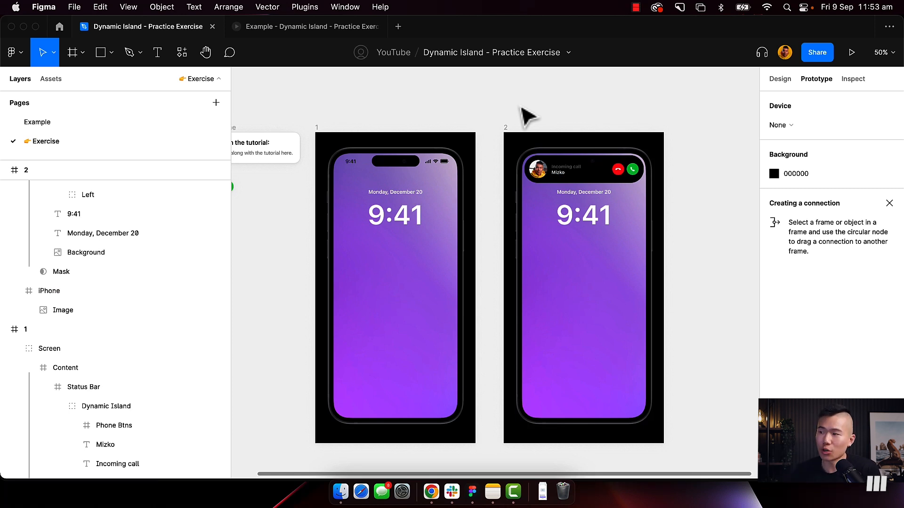
{"action": "mouse_move", "coordinate": [515, 122]}
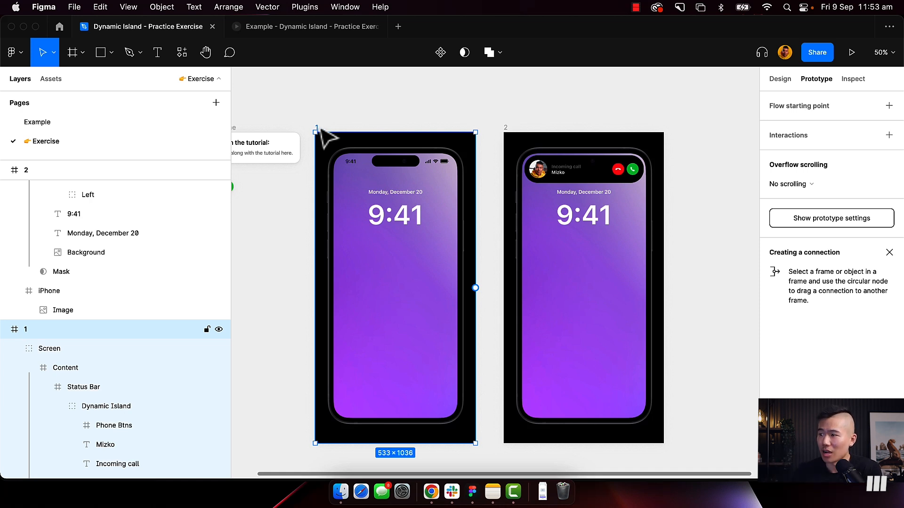
Step: Link screen 1's pill to frame 2 on tap with Smart animate, Ease in and out back, 400ms
{"action": "left_click", "coordinate": [394, 167]}
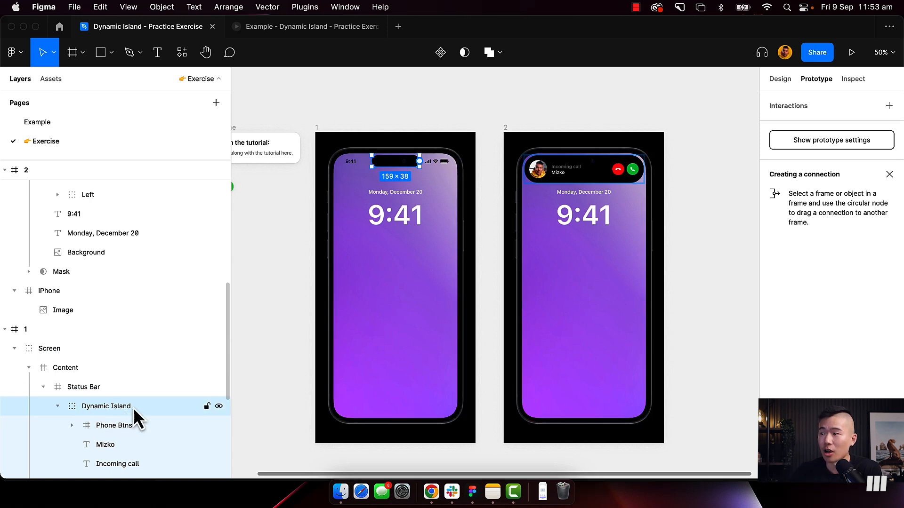
{"action": "left_click_drag", "start_coordinate": [420, 160], "coordinate": [521, 299]}
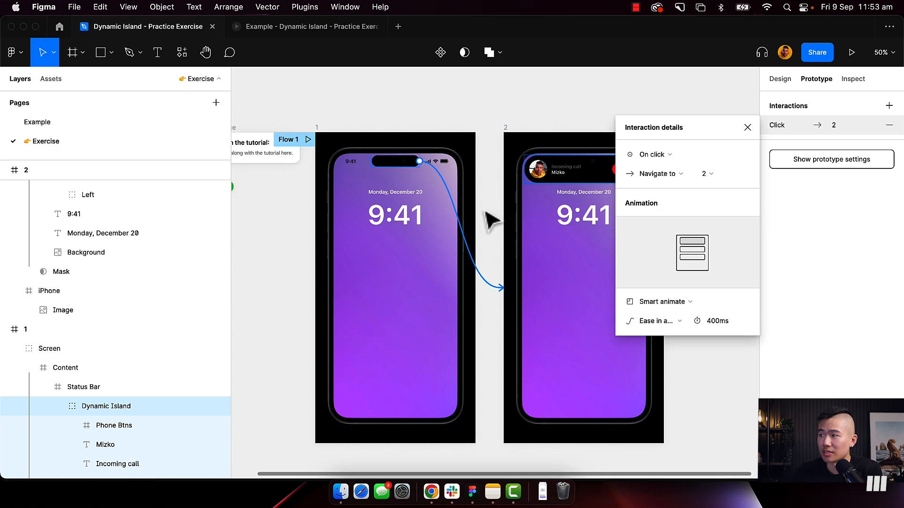
{"action": "mouse_move", "coordinate": [489, 280]}
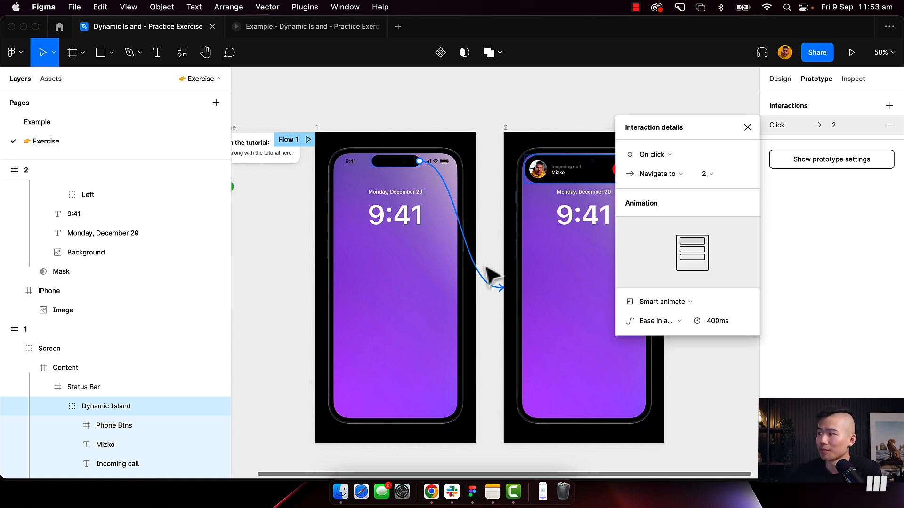
{"action": "mouse_move", "coordinate": [665, 228]}
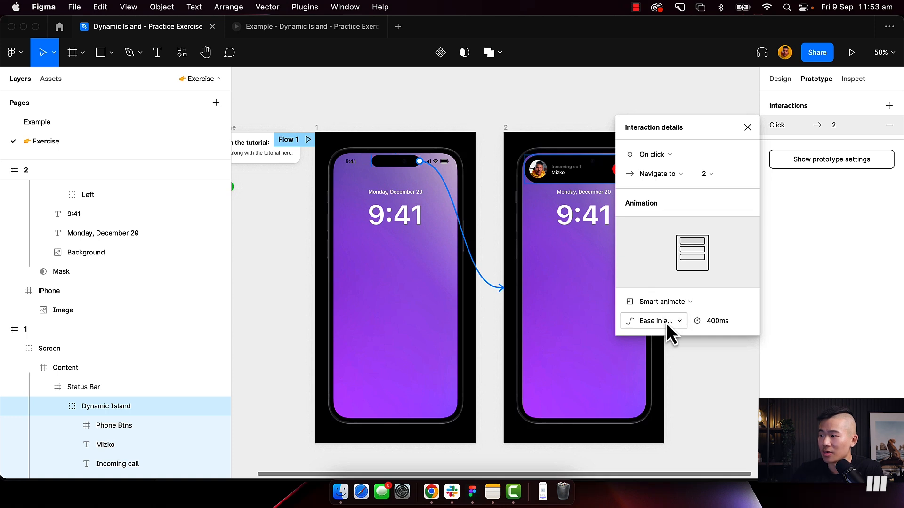
{"action": "left_click", "coordinate": [653, 321]}
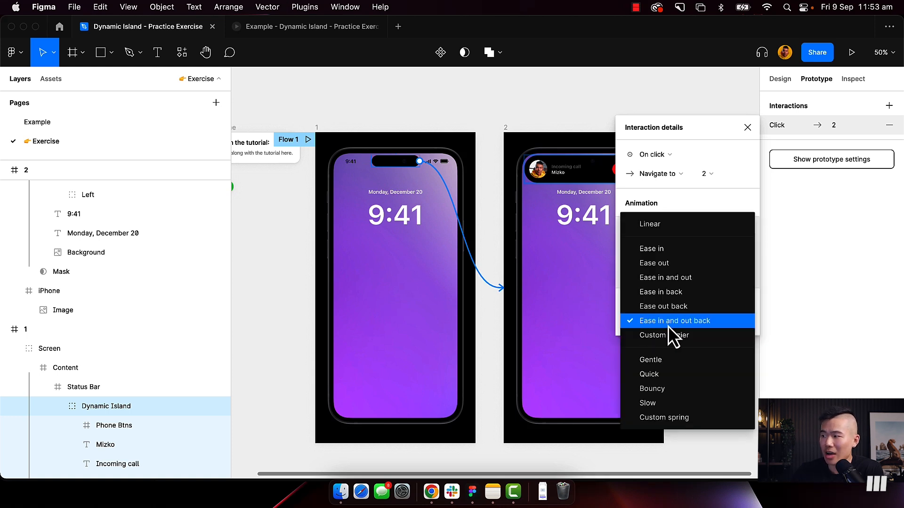
{"action": "left_click", "coordinate": [672, 320]}
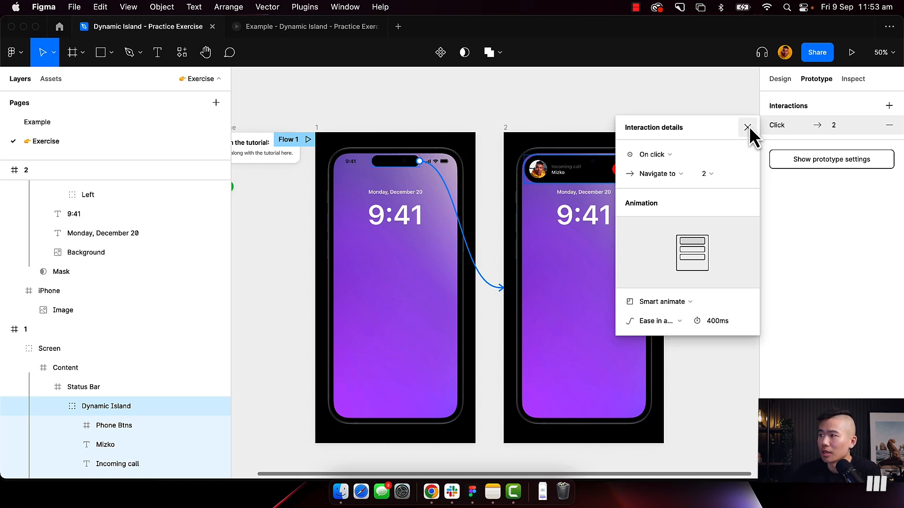
{"action": "left_click", "coordinate": [746, 127]}
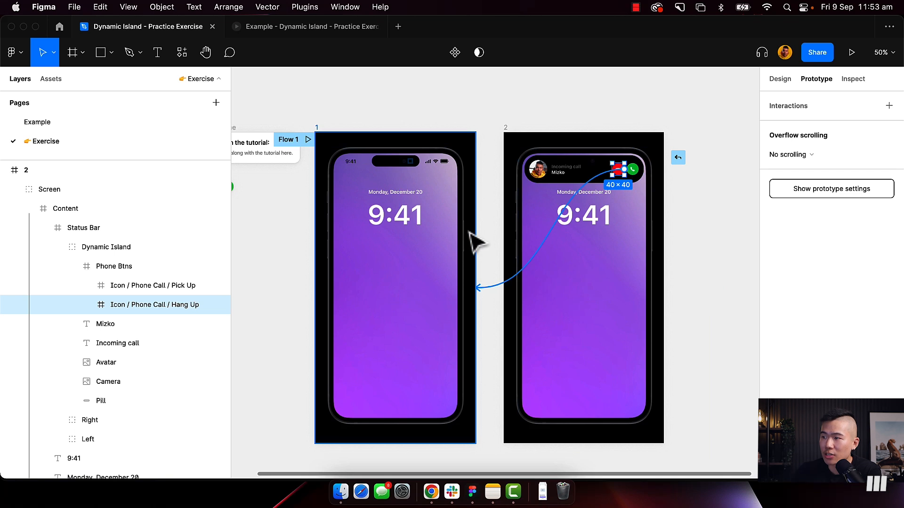
Step: Link the hang-up button back to frame 1 with the same Ease in and out back 400ms transition
{"action": "left_click", "coordinate": [801, 124]}
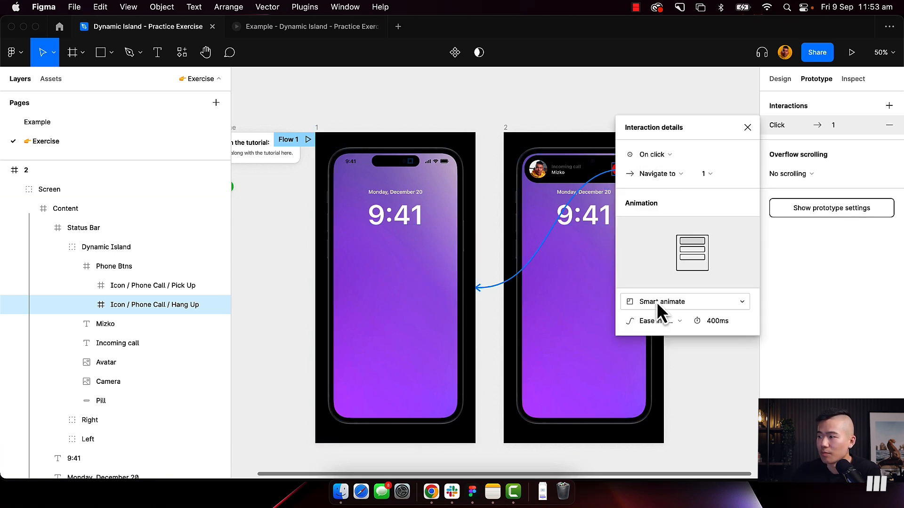
{"action": "left_click", "coordinate": [652, 321]}
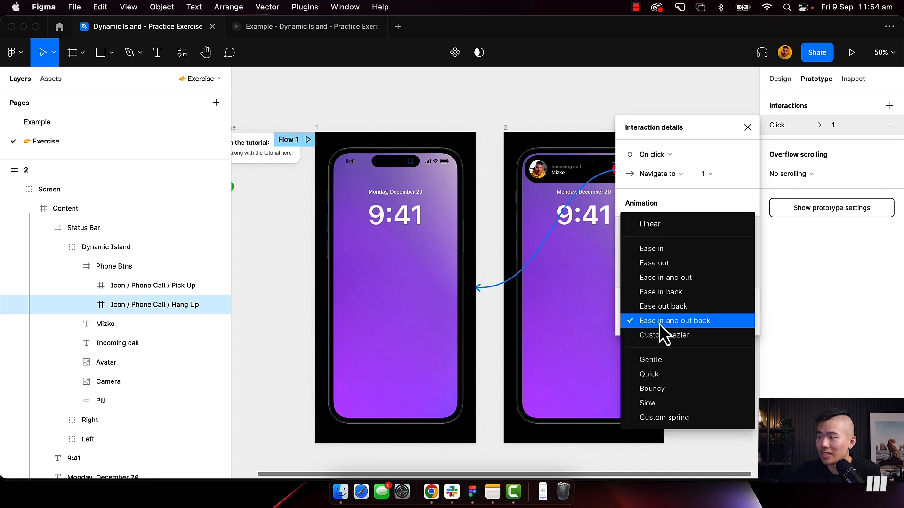
{"action": "left_click", "coordinate": [673, 320]}
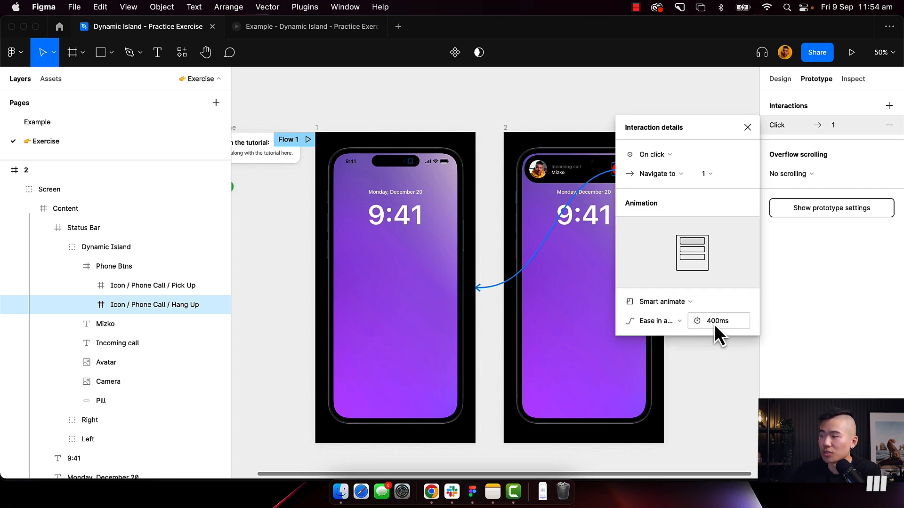
{"action": "left_click", "coordinate": [851, 52]}
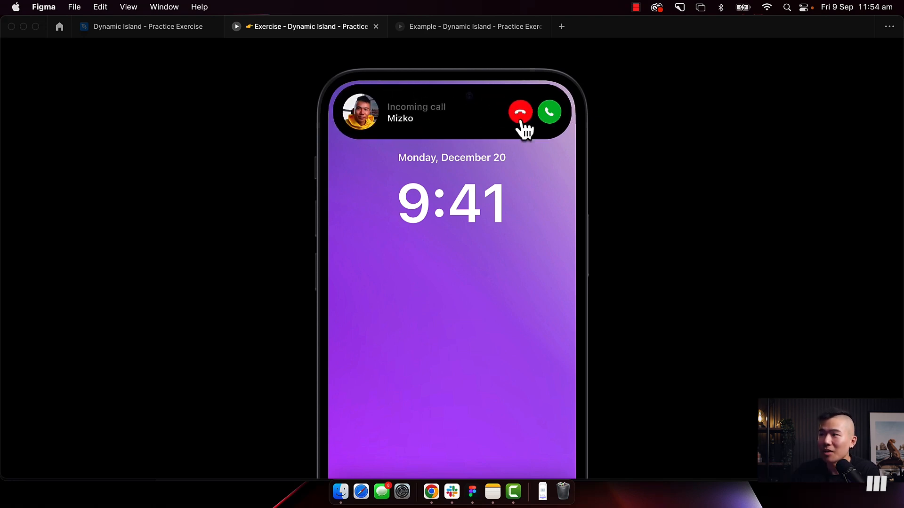
Step: Tap the red hang-up button in the running prototype so the call island collapses to the pill
{"action": "left_click", "coordinate": [519, 111]}
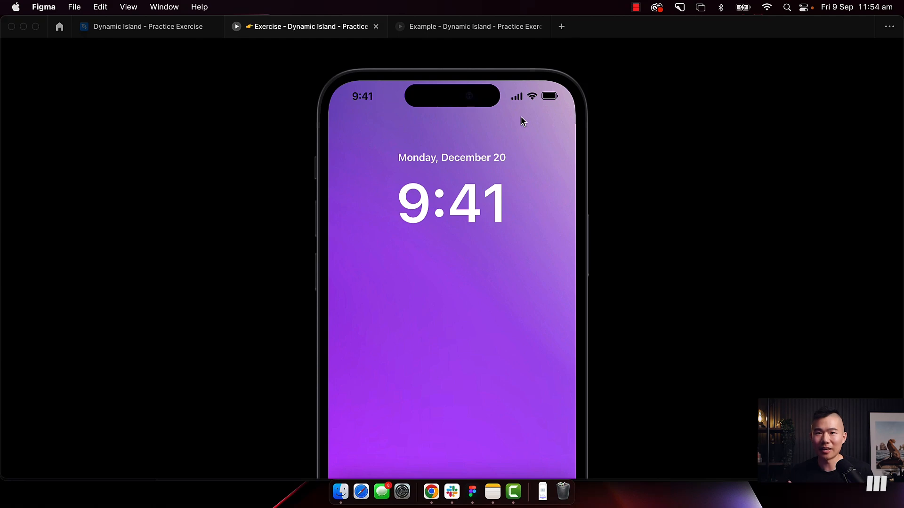